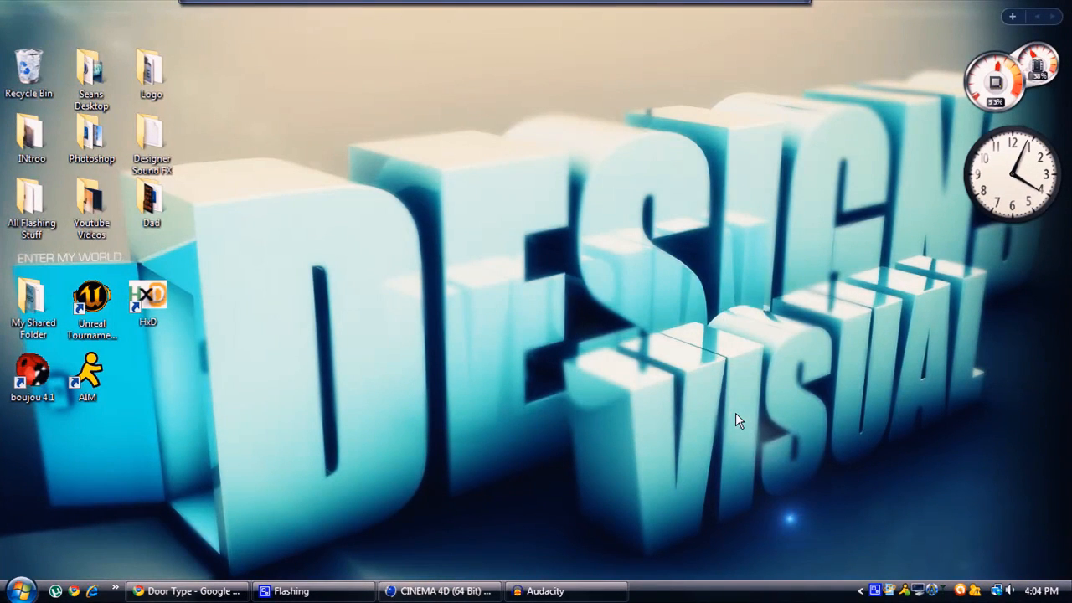
pyautogui.moveTo(209, 576)
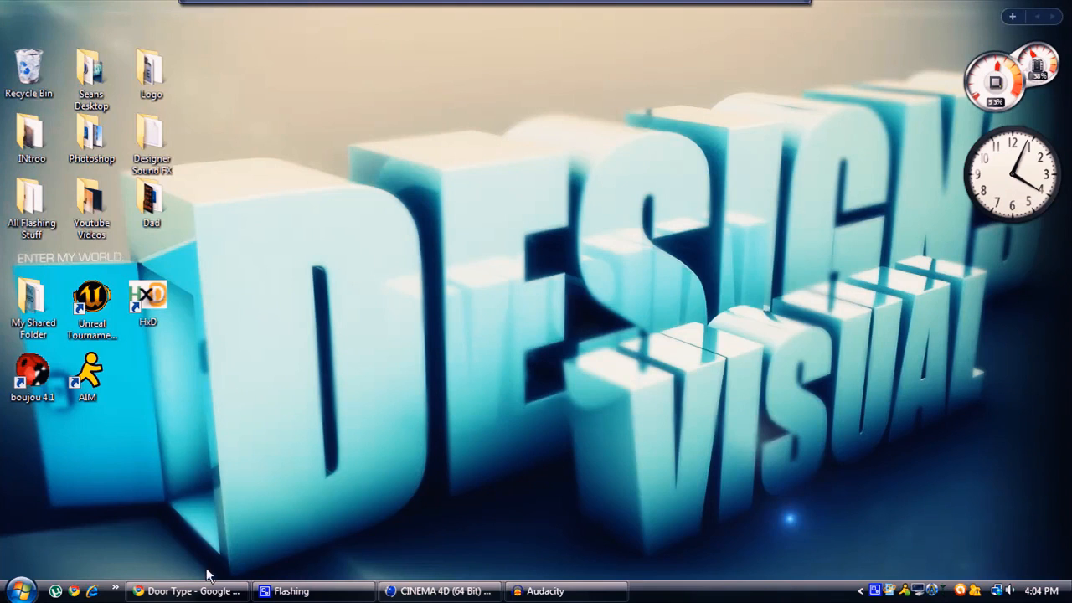
pyautogui.moveTo(267, 340)
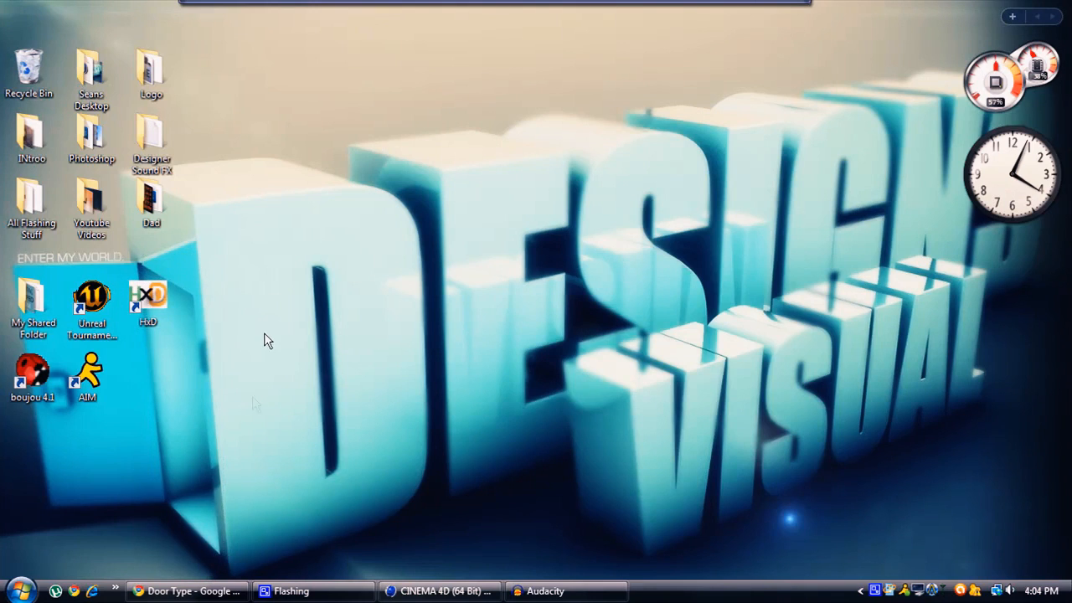
pyautogui.moveTo(259, 360)
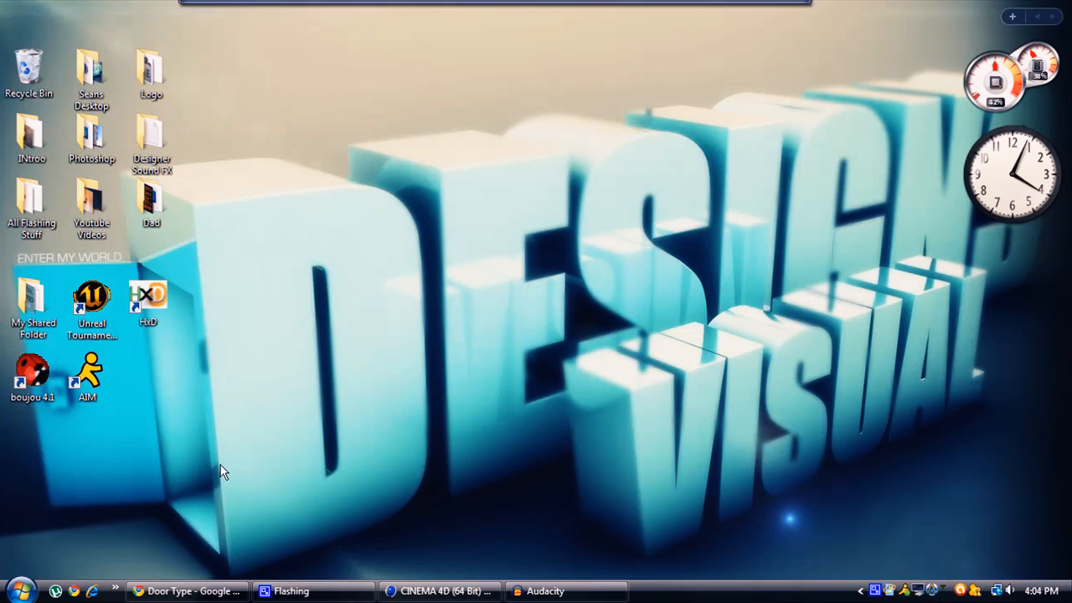
pyautogui.moveTo(235, 468)
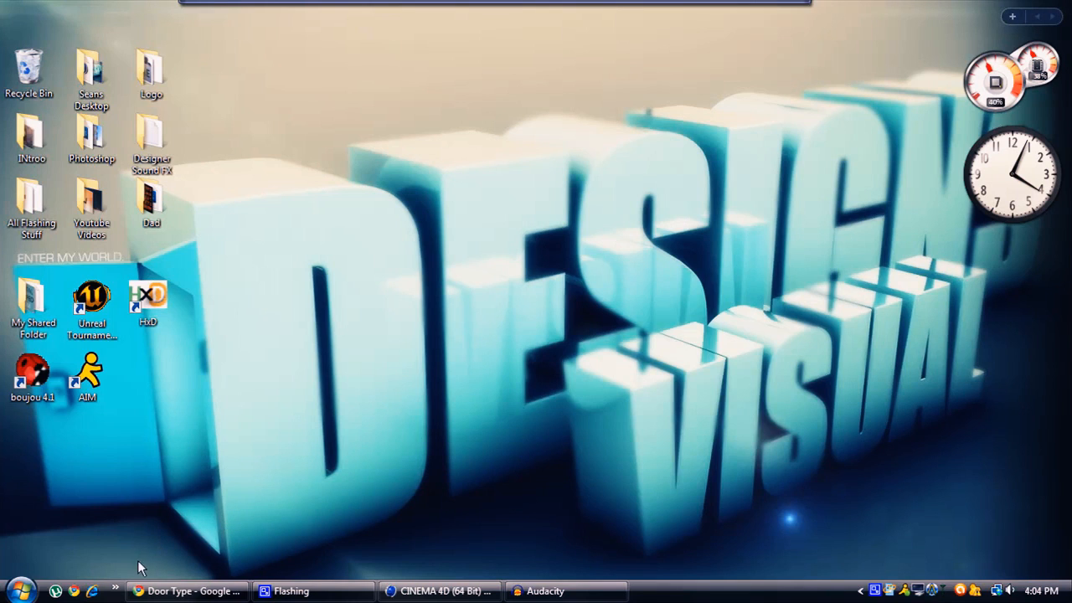
# Restore the Door Type tutorial Chrome window from the taskbar
pyautogui.click(186, 590)
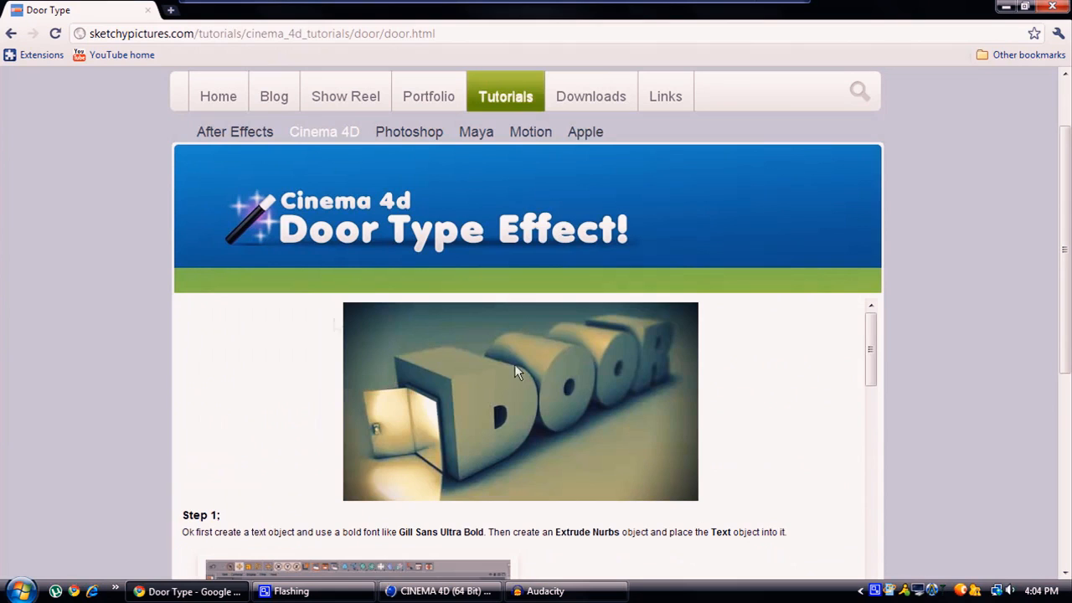
# Scroll through the Door Type tutorial page down to its final image
pyautogui.scroll(-3)
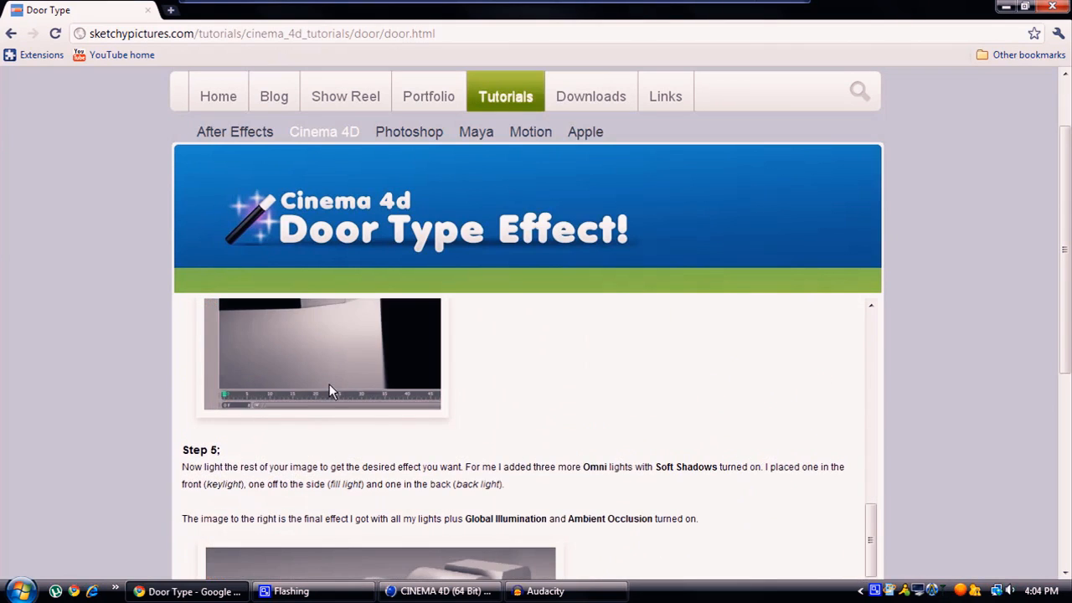
pyautogui.scroll(3)
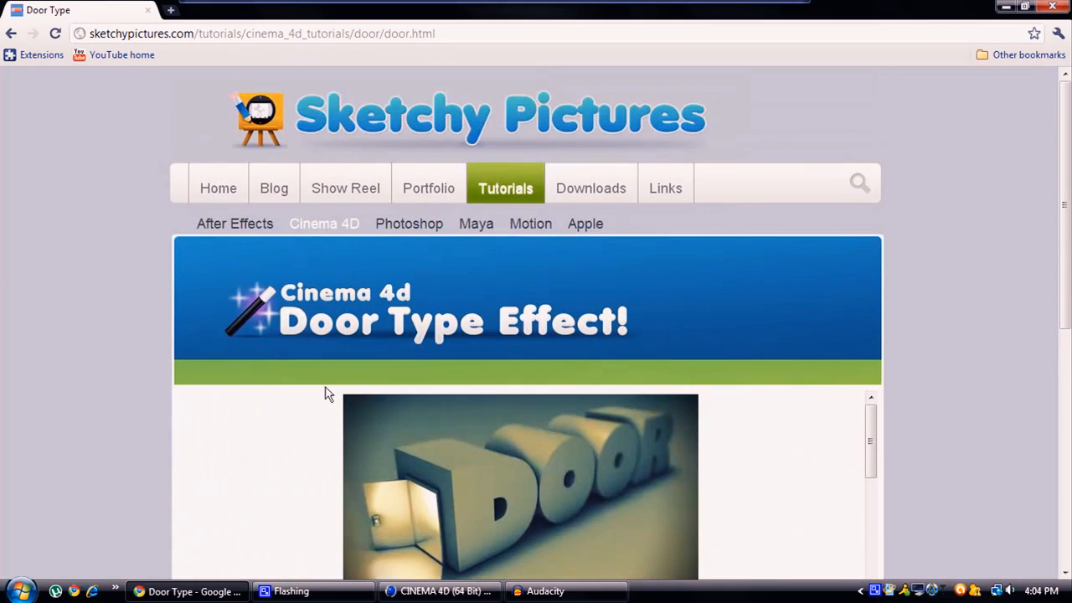
pyautogui.scroll(-3)
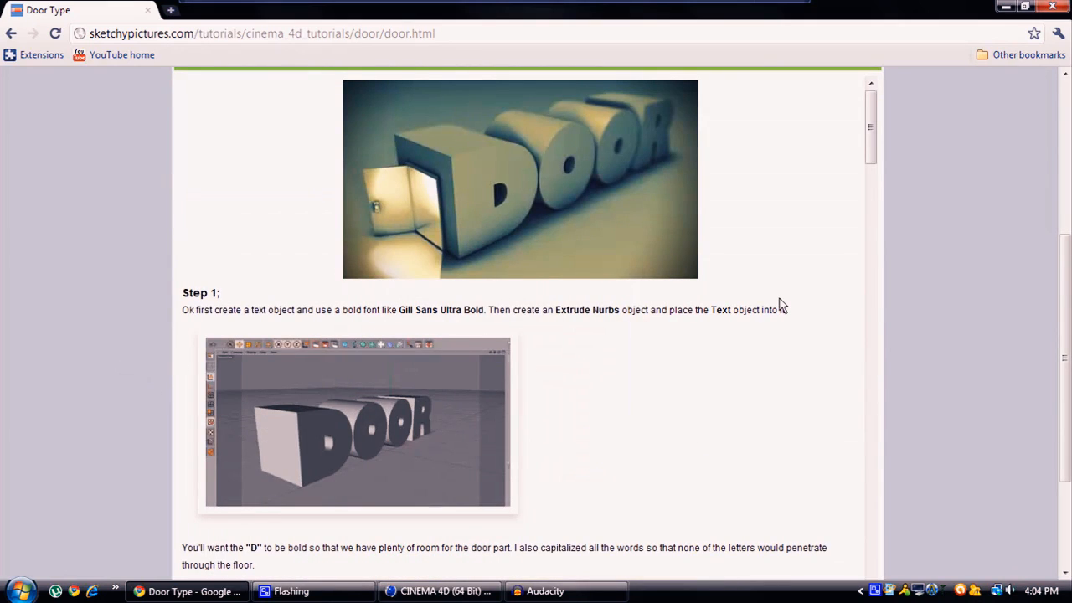
pyautogui.scroll(-3)
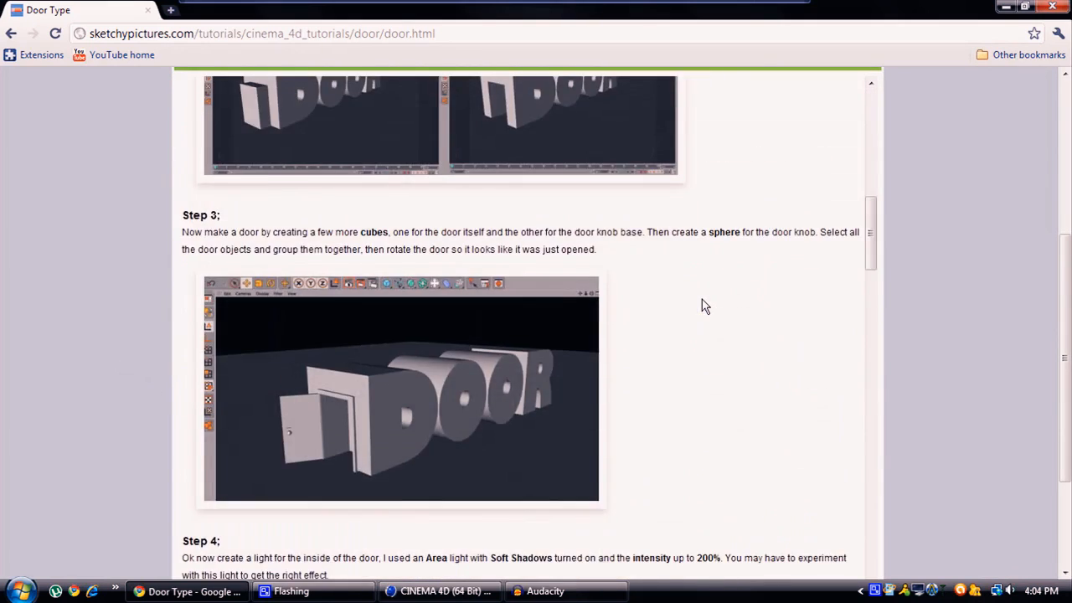
pyautogui.scroll(-3)
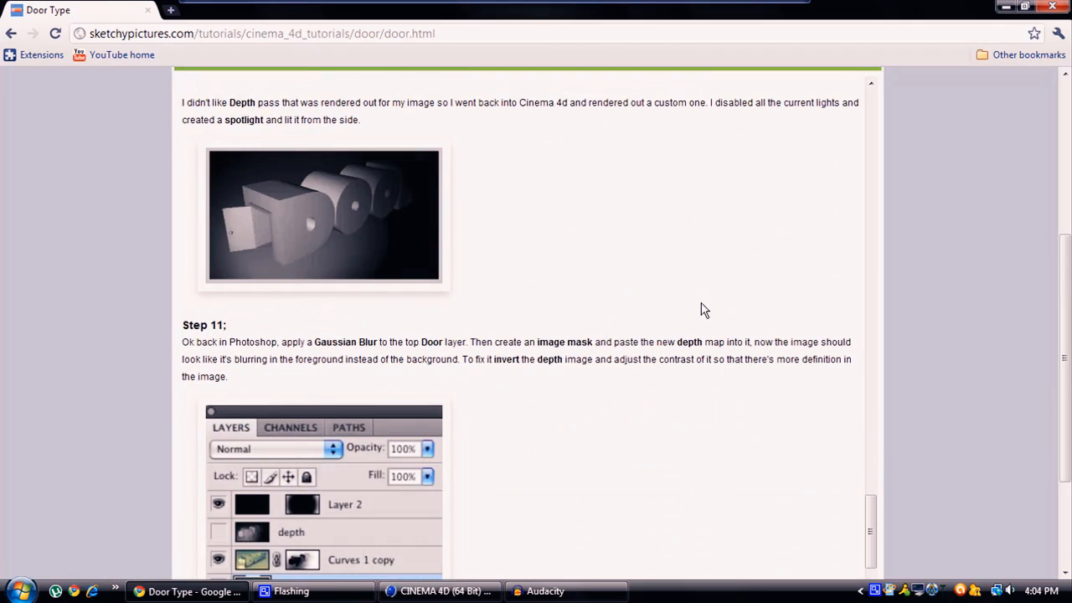
pyautogui.scroll(-3)
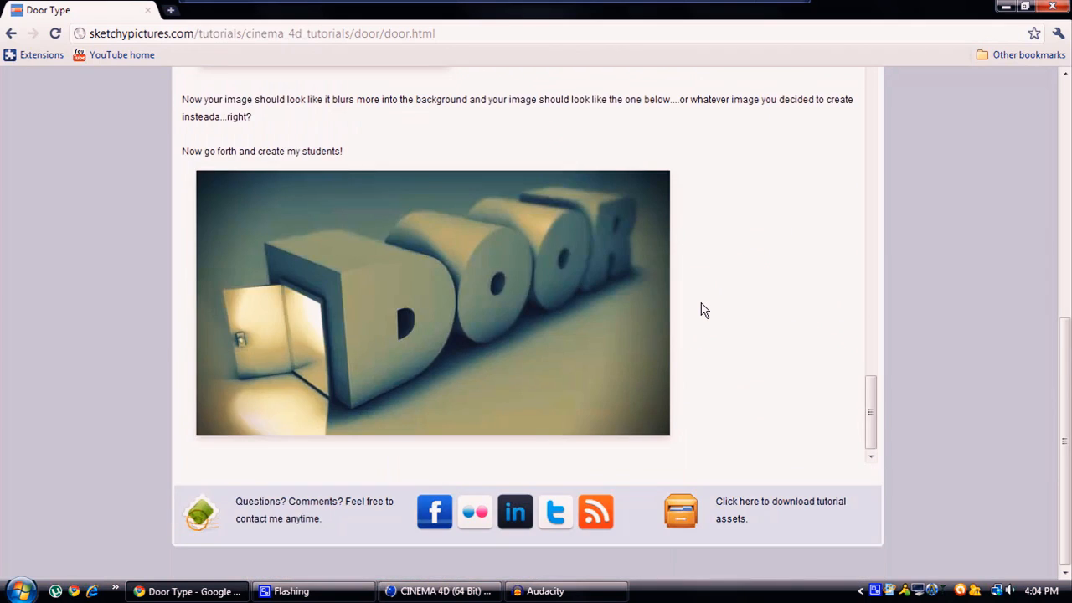
pyautogui.scroll(3)
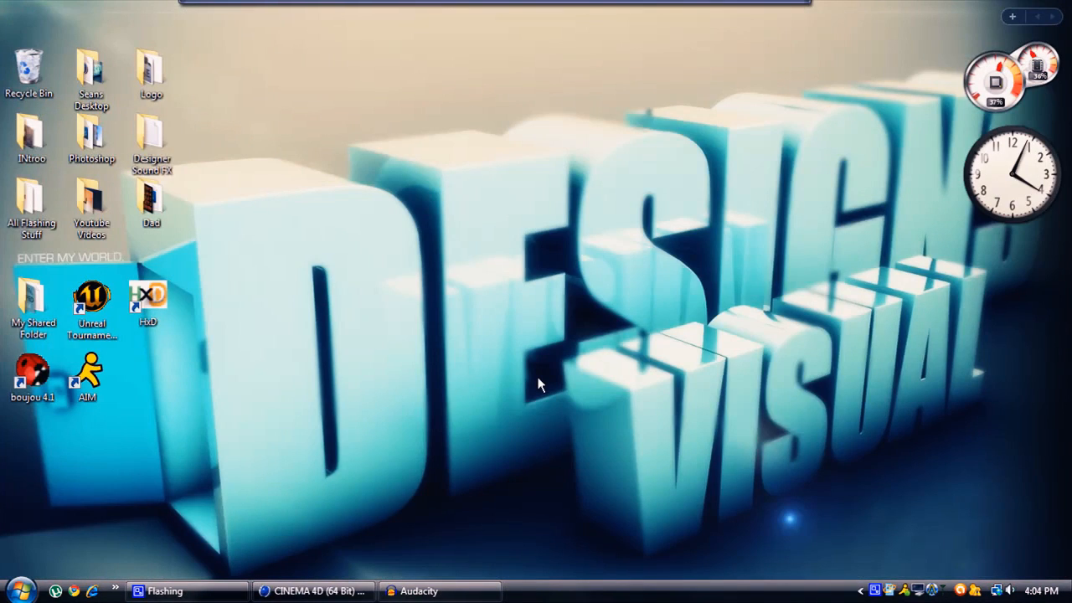
pyautogui.moveTo(359, 493)
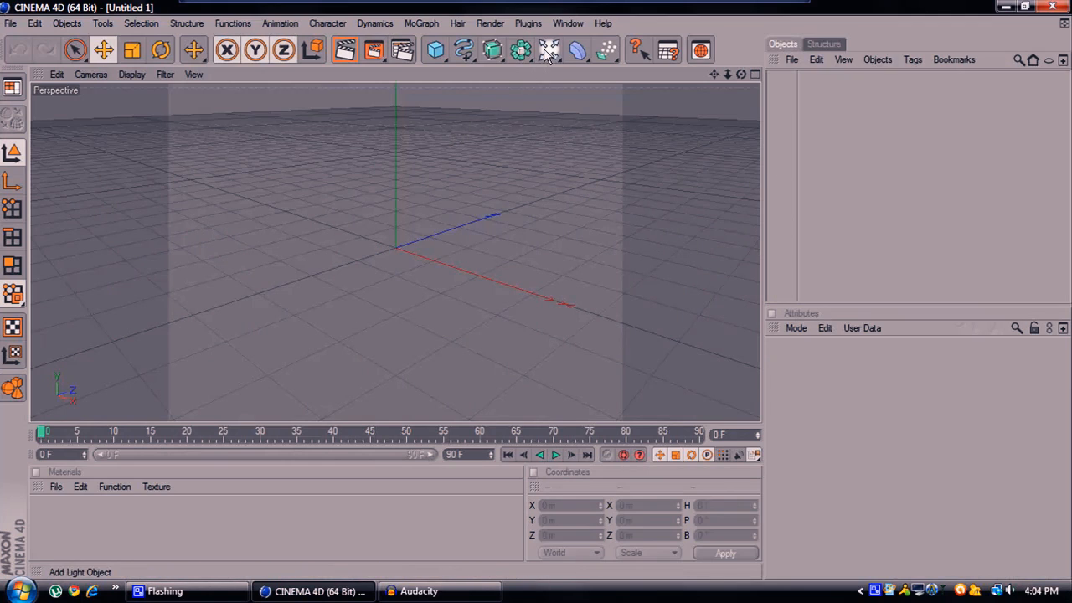
# Add a Floor object to the empty scene from the scene objects palette
pyautogui.click(549, 50)
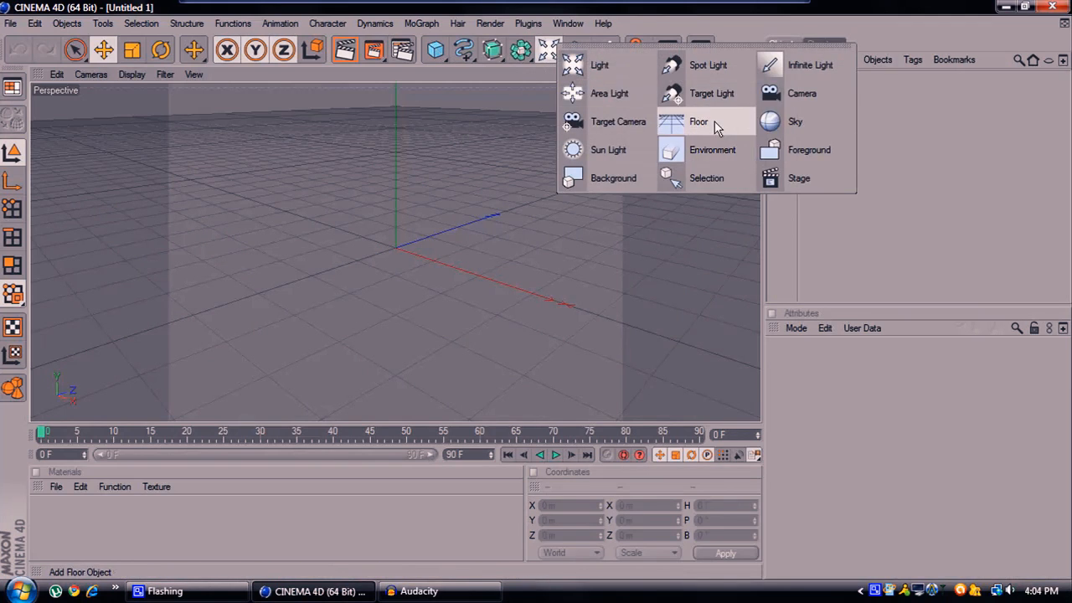
pyautogui.click(698, 121)
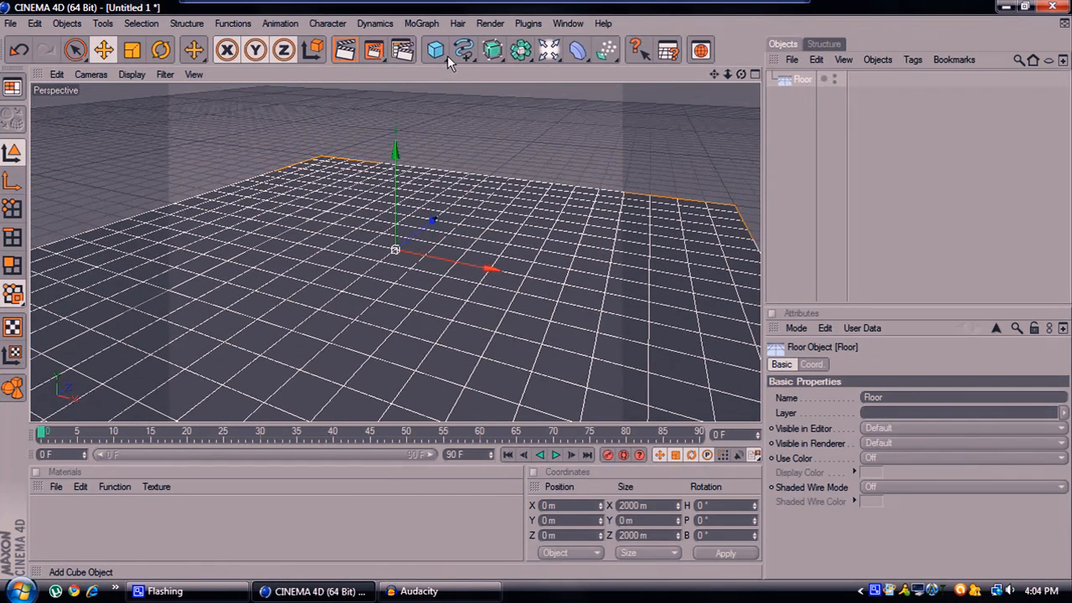
pyautogui.click(421, 23)
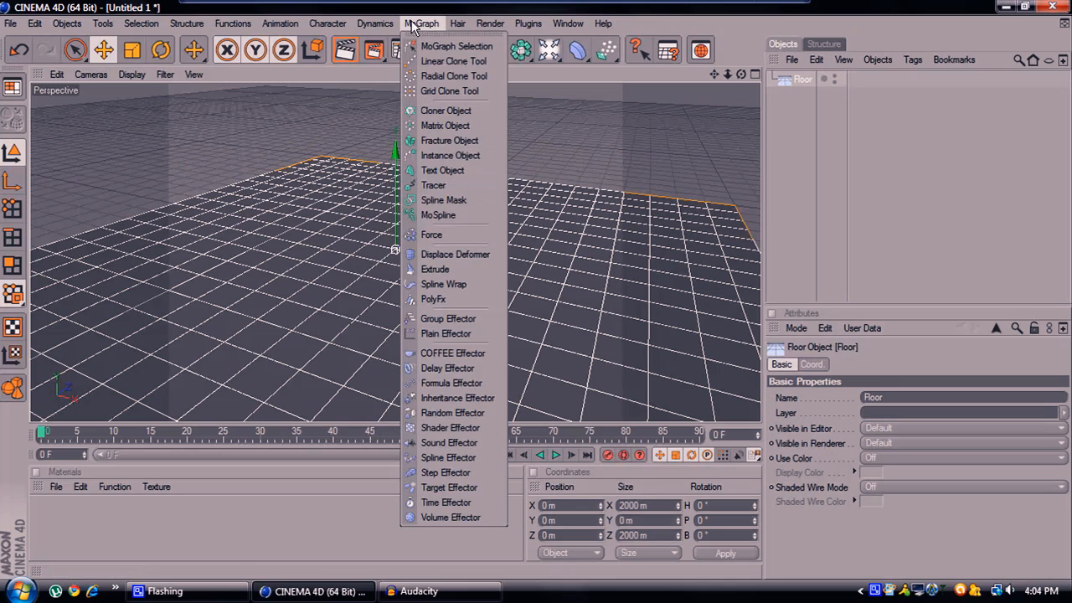
pyautogui.moveTo(434, 185)
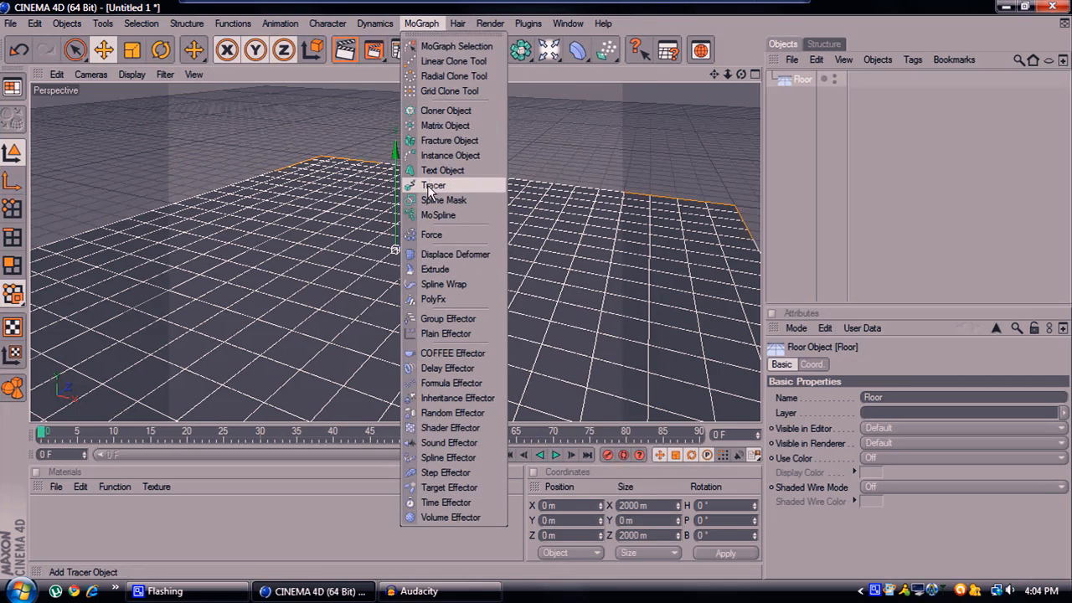
# Add a MoGraph Text object and change its text to 'DOOR'
pyautogui.click(442, 170)
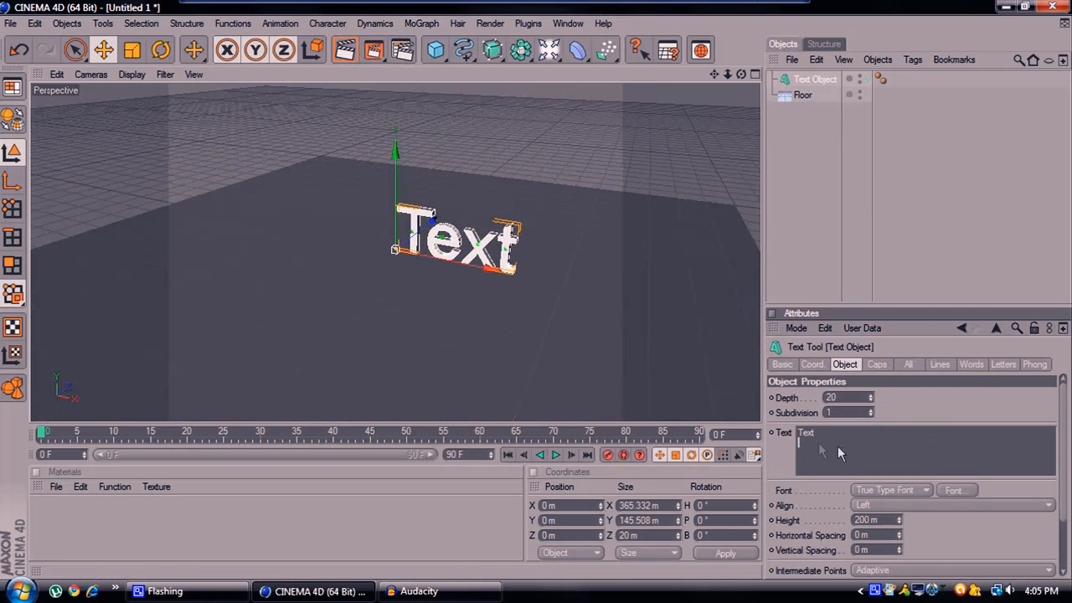
pyautogui.write('DDOR')
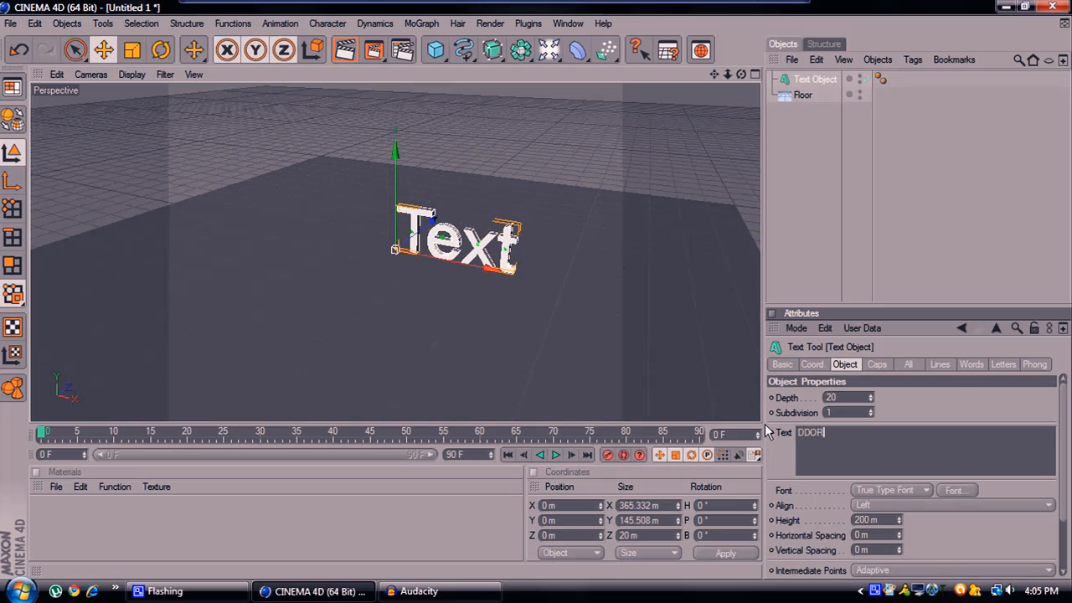
pyautogui.press('BackSpace')
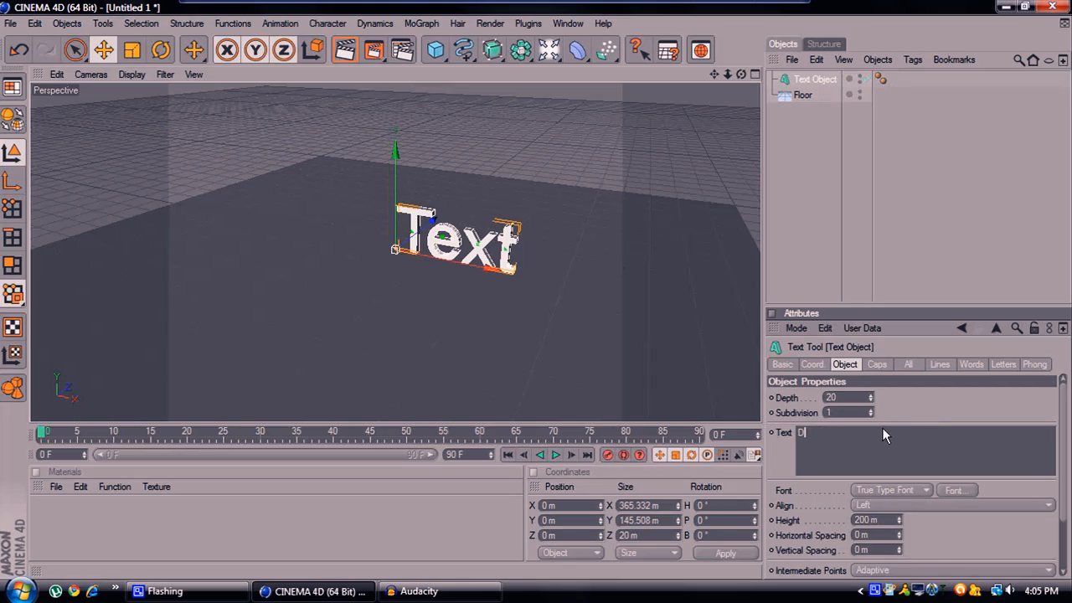
pyautogui.write('OOR')
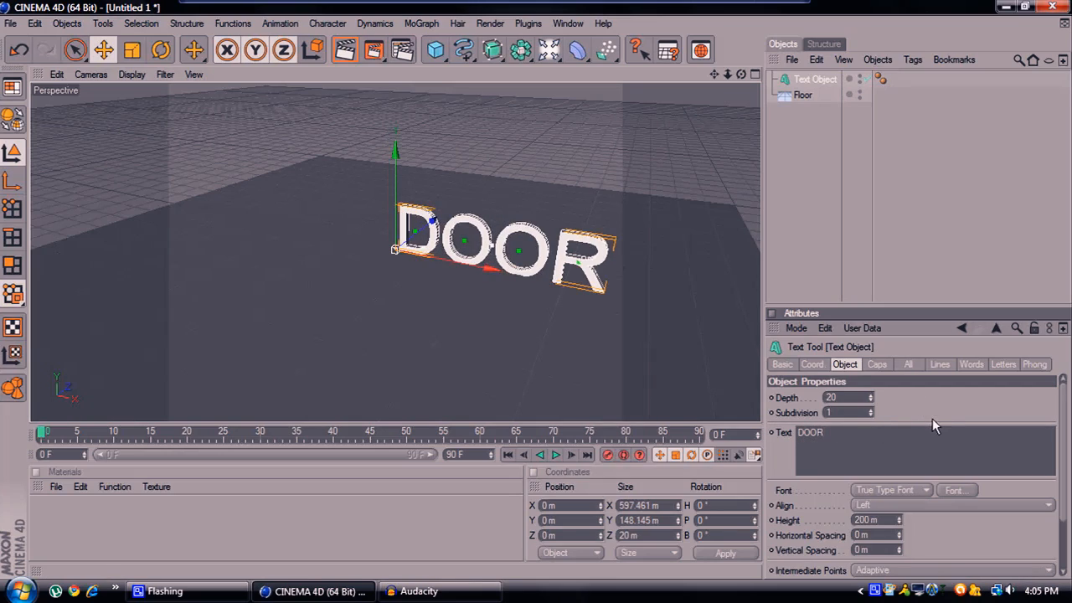
pyautogui.moveTo(835, 495)
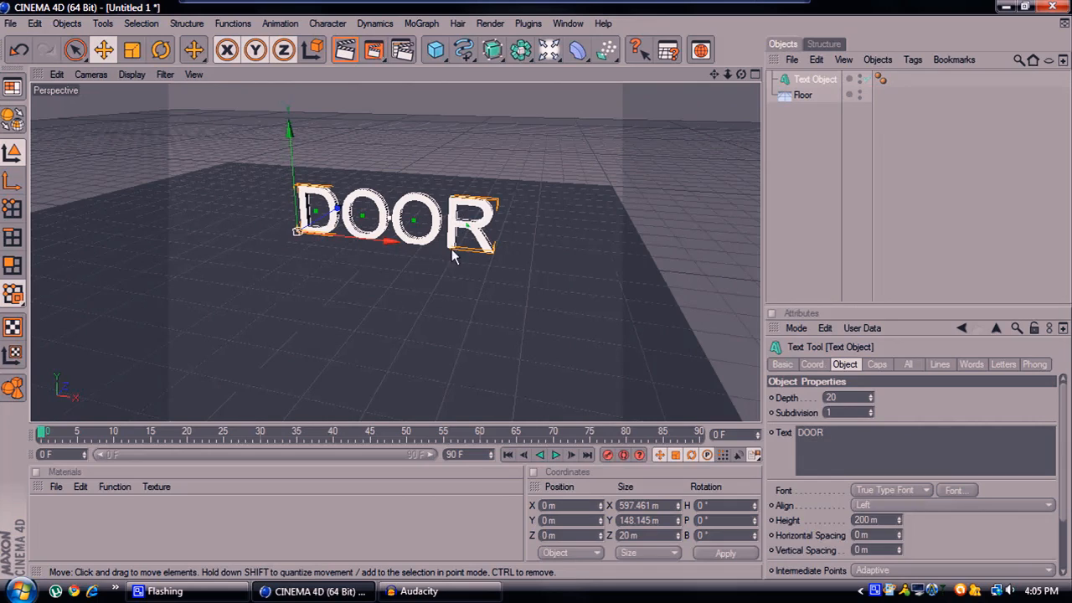
pyautogui.moveTo(492, 218)
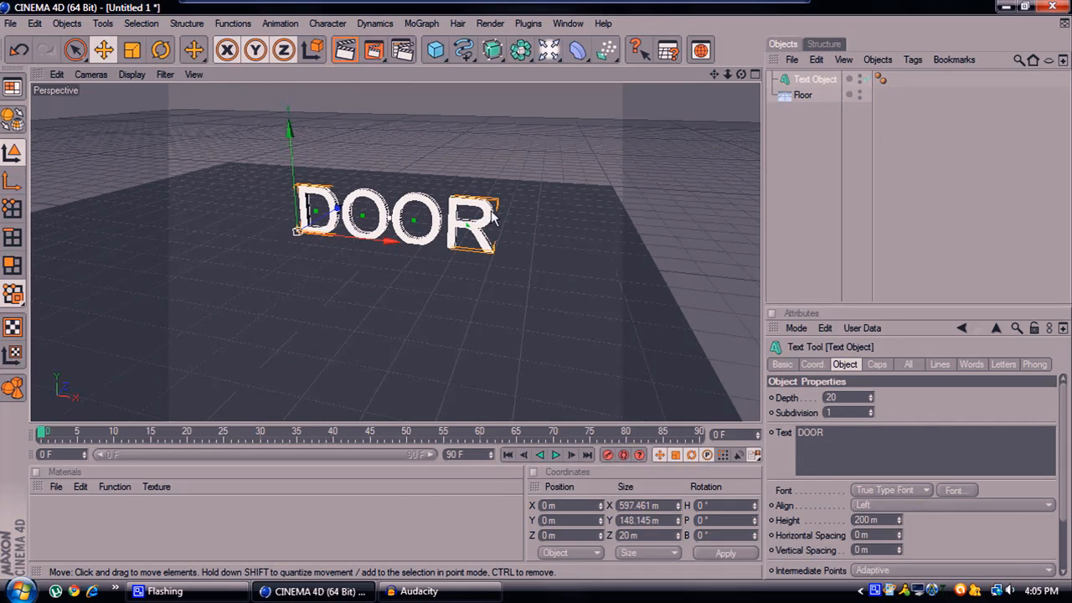
pyautogui.moveTo(450, 243)
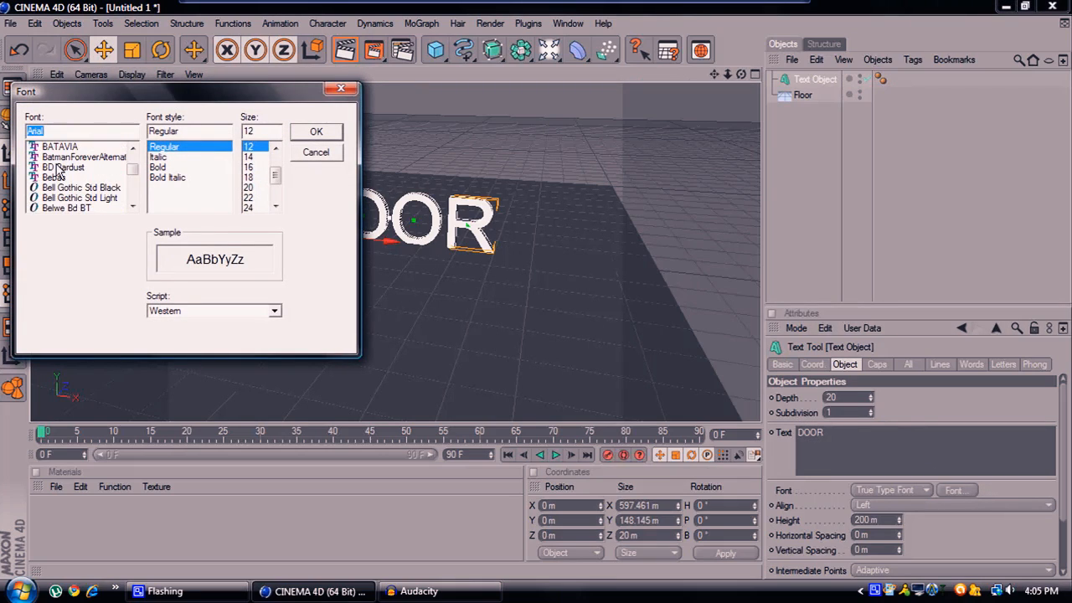
# Set the DOOR text's font to Impact with the Bold style
pyautogui.scroll(-3)
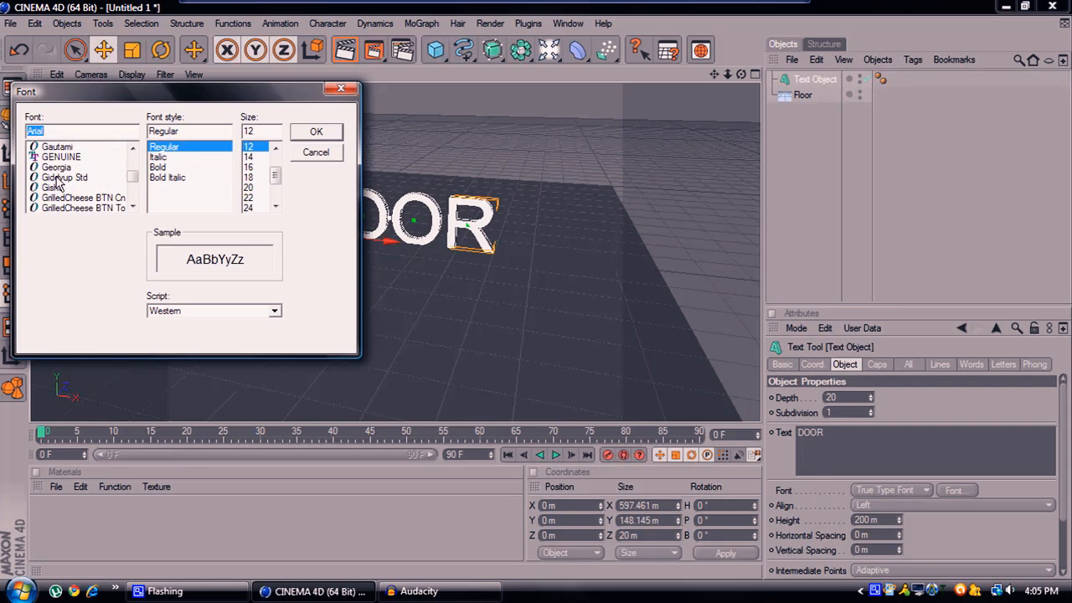
pyautogui.scroll(-3)
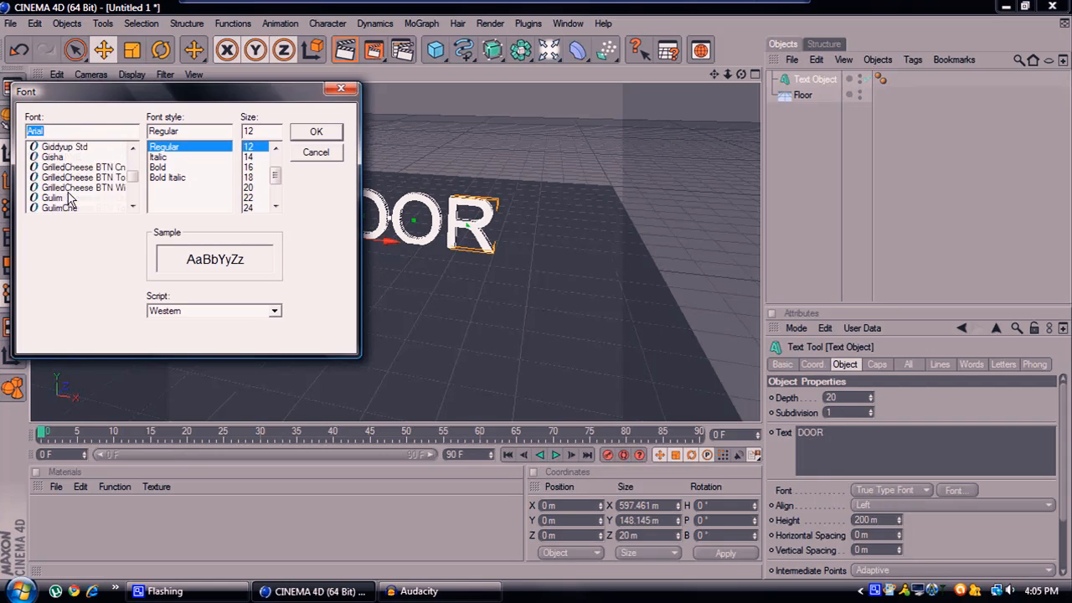
pyautogui.scroll(-3)
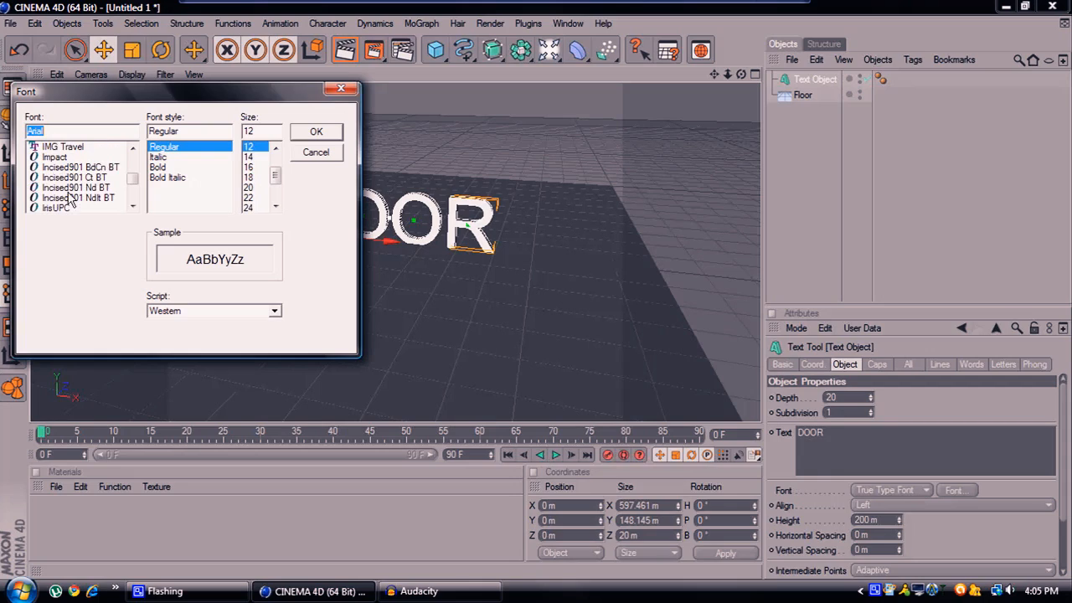
pyautogui.click(54, 156)
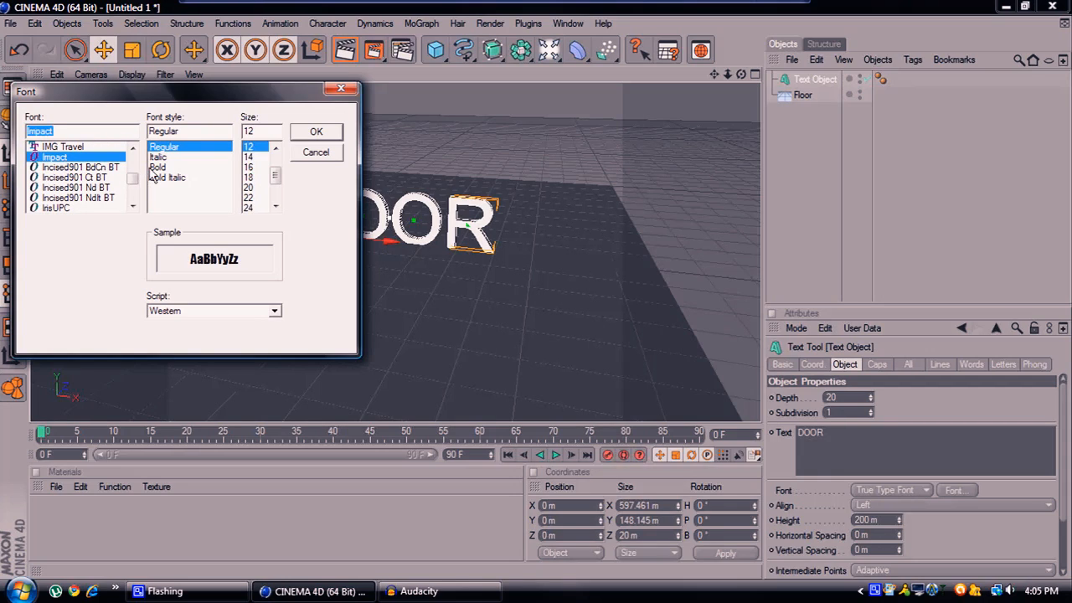
pyautogui.click(158, 166)
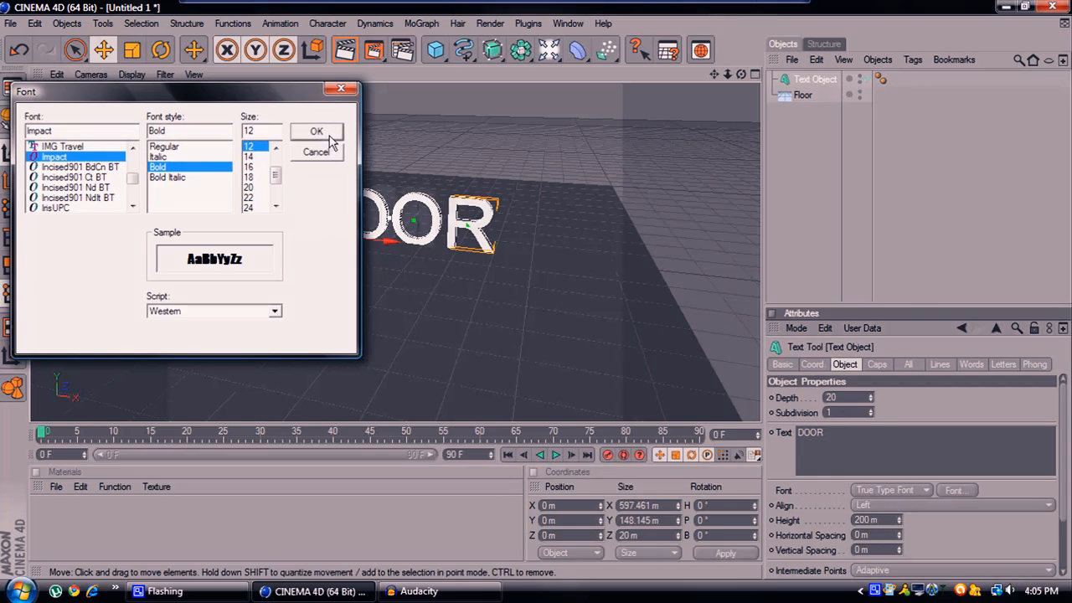
pyautogui.click(315, 131)
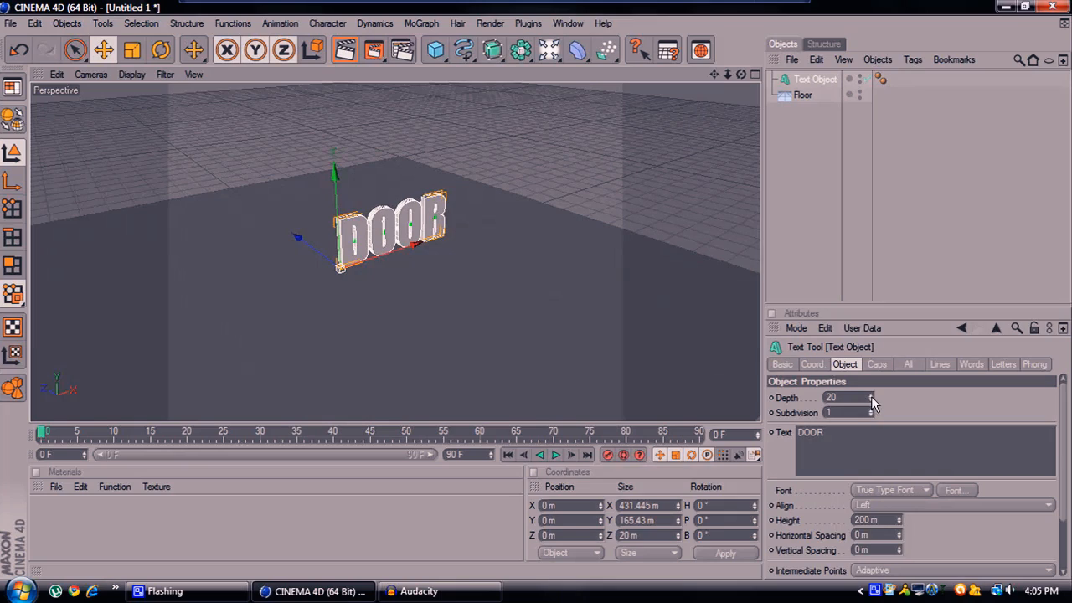
# Give the DOOR text a depth of 130 and a height of 350 m
pyautogui.moveTo(845, 398); pyautogui.dragTo(875, 398)
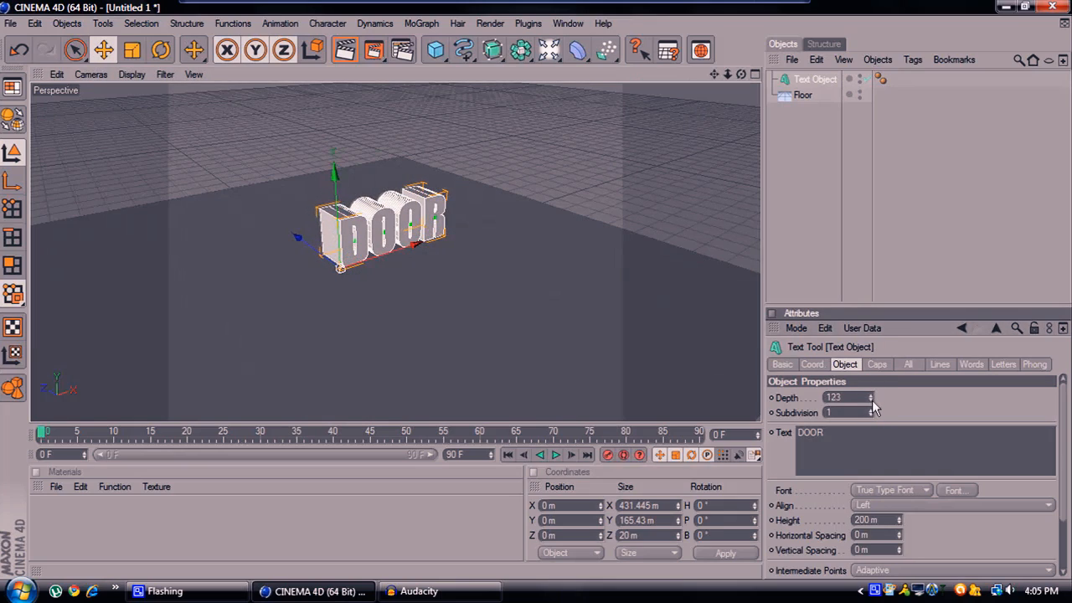
pyautogui.click(872, 397)
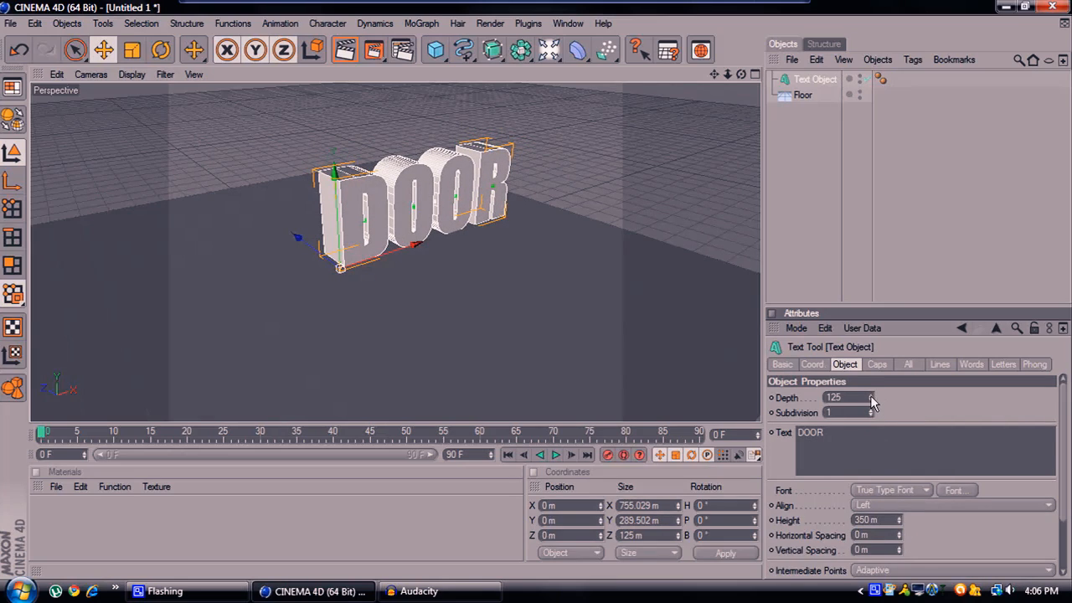
pyautogui.click(872, 398)
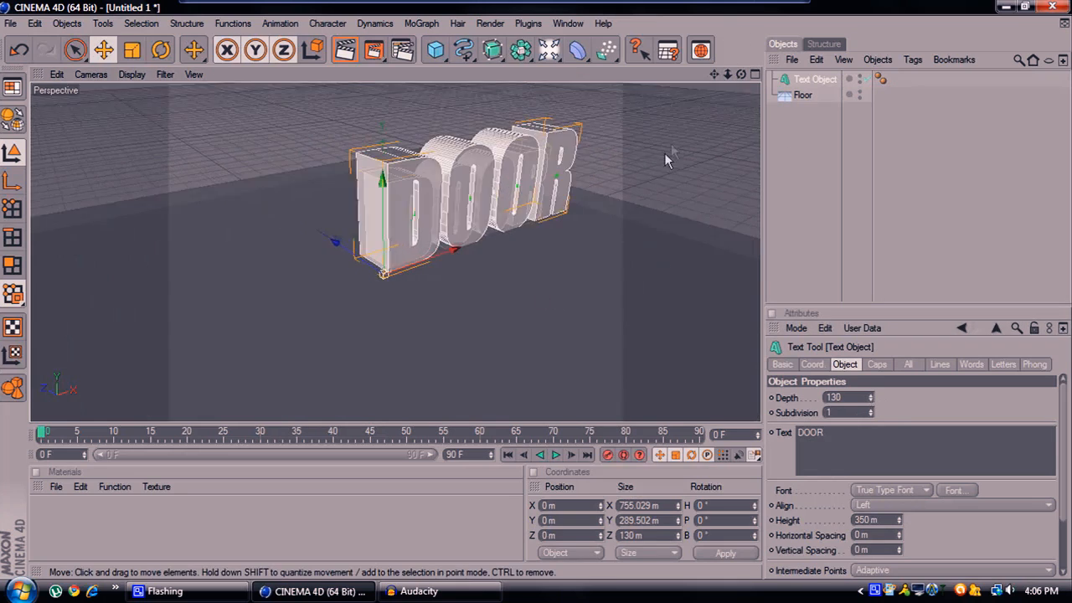
pyautogui.moveTo(669, 159); pyautogui.dragTo(439, 117)
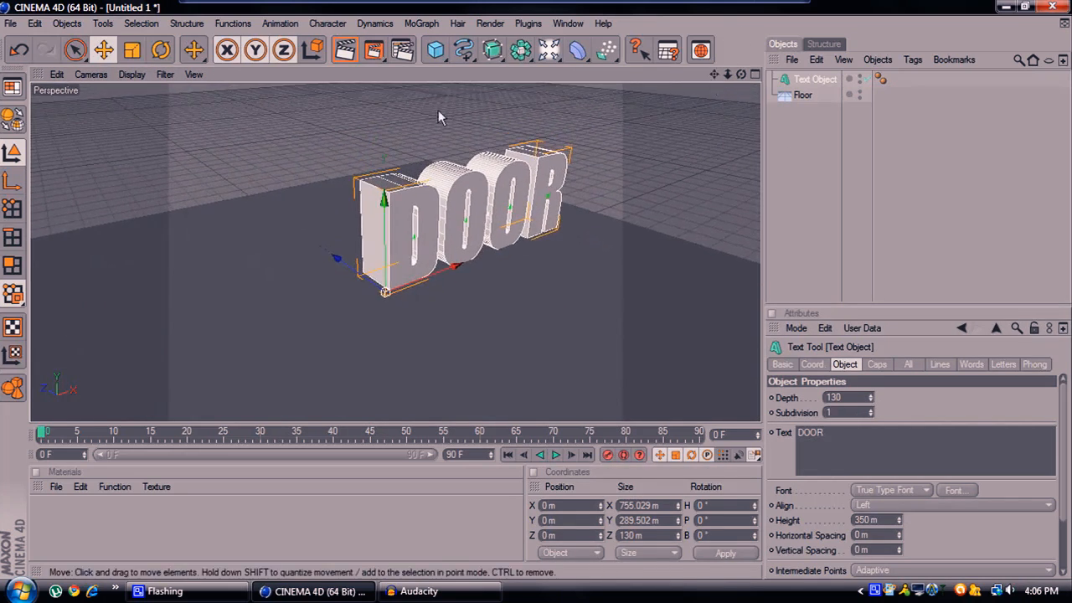
# Add a Cube primitive and a Boole object to cut into the D
pyautogui.click(434, 49)
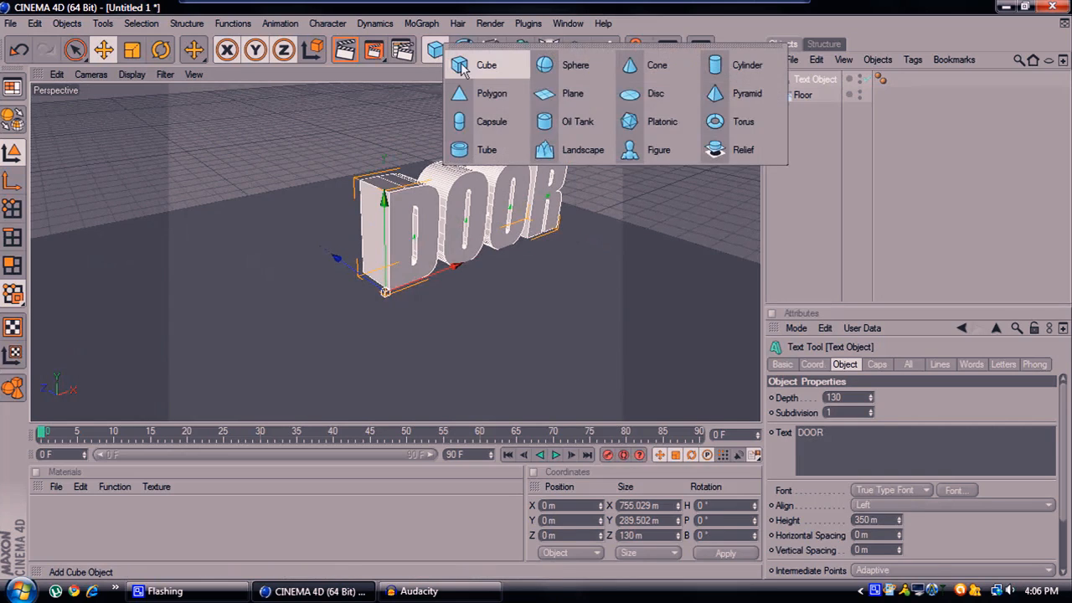
pyautogui.click(487, 64)
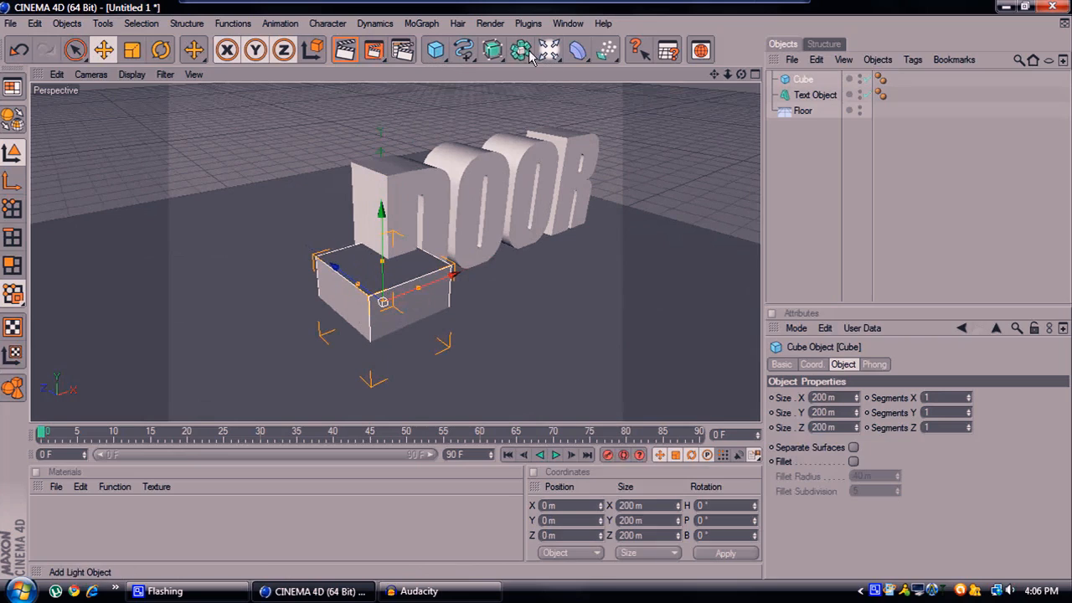
pyautogui.click(463, 50)
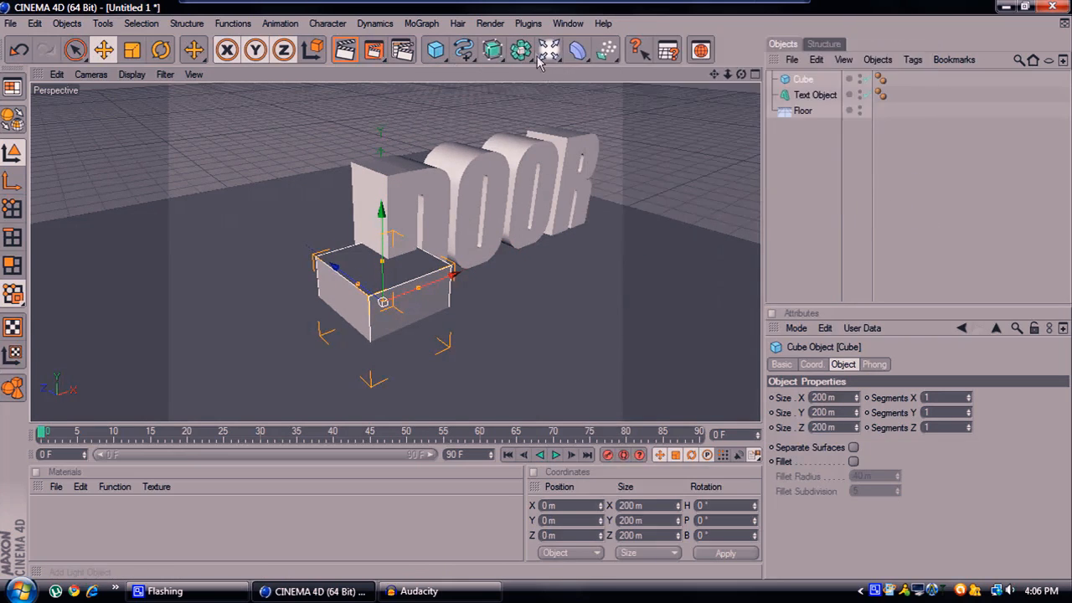
pyautogui.click(520, 50)
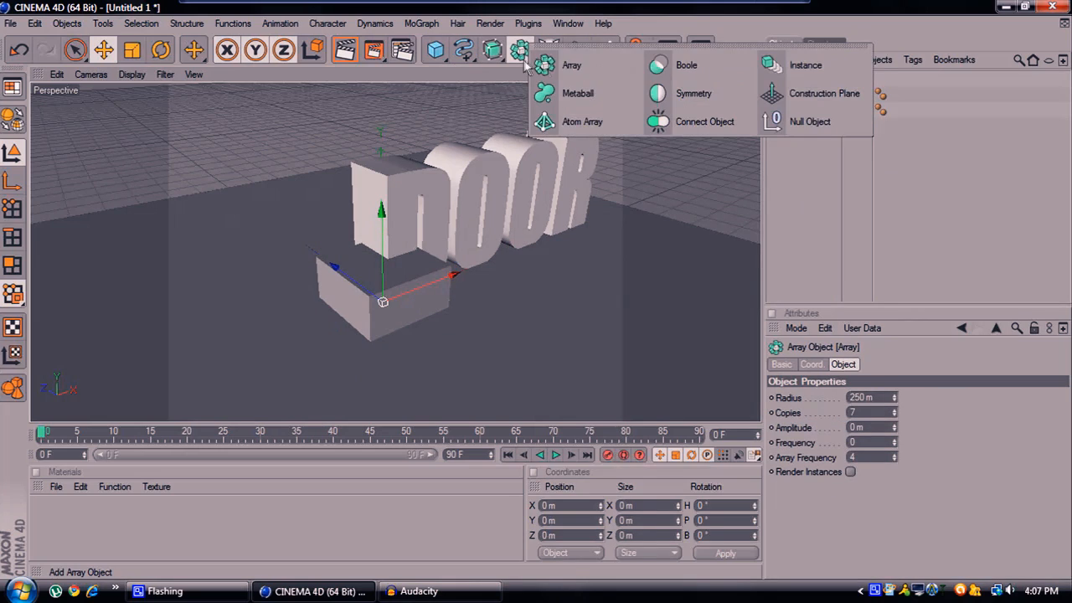
pyautogui.moveTo(740, 86)
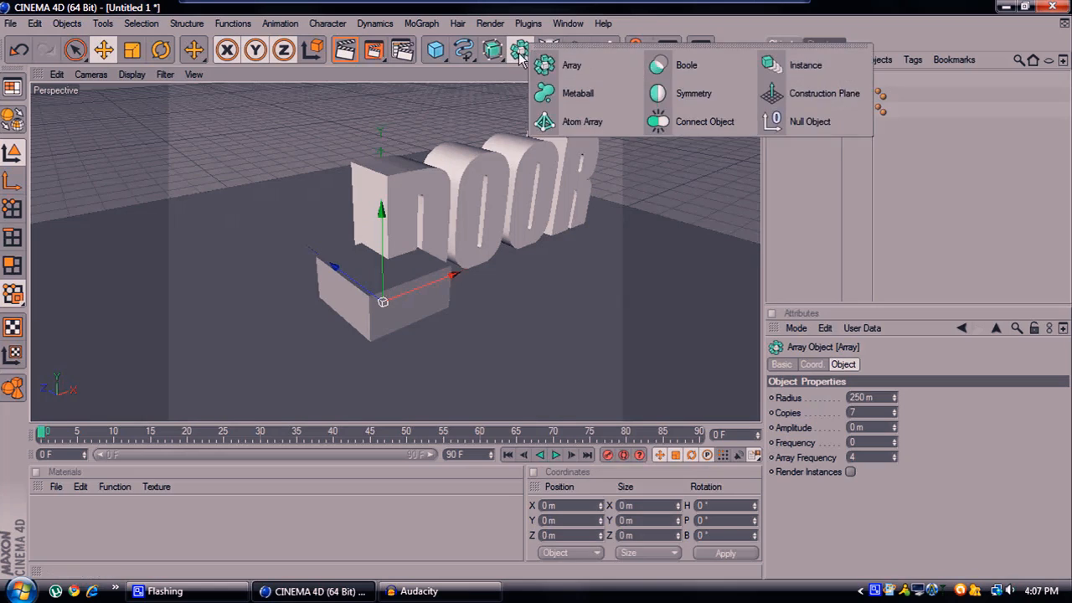
pyautogui.click(686, 65)
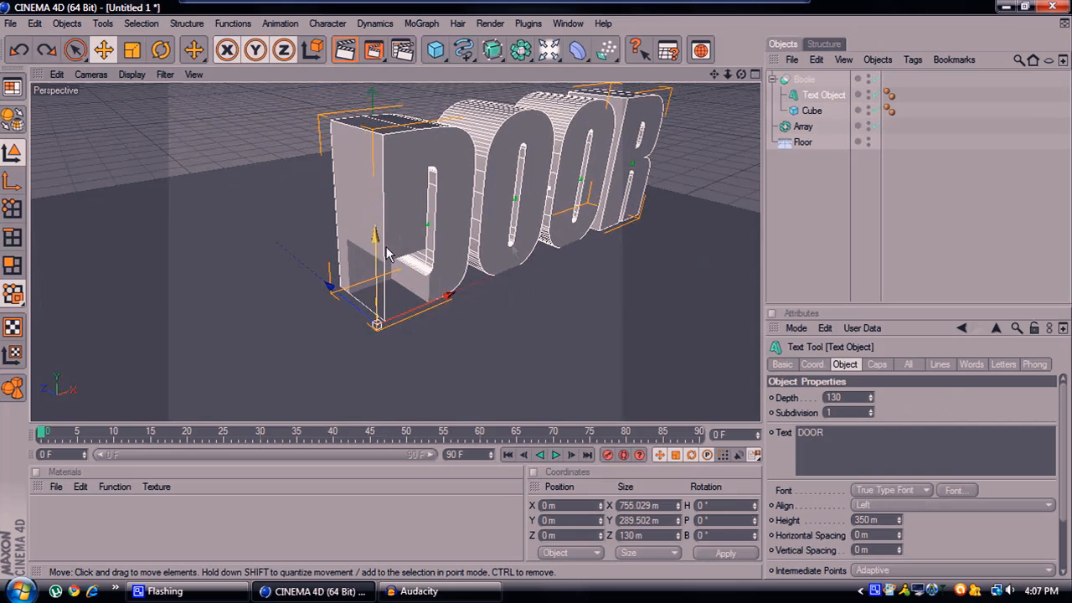
# Scale and move the cube into a tall, narrow doorway inside the letter D
pyautogui.click(811, 109)
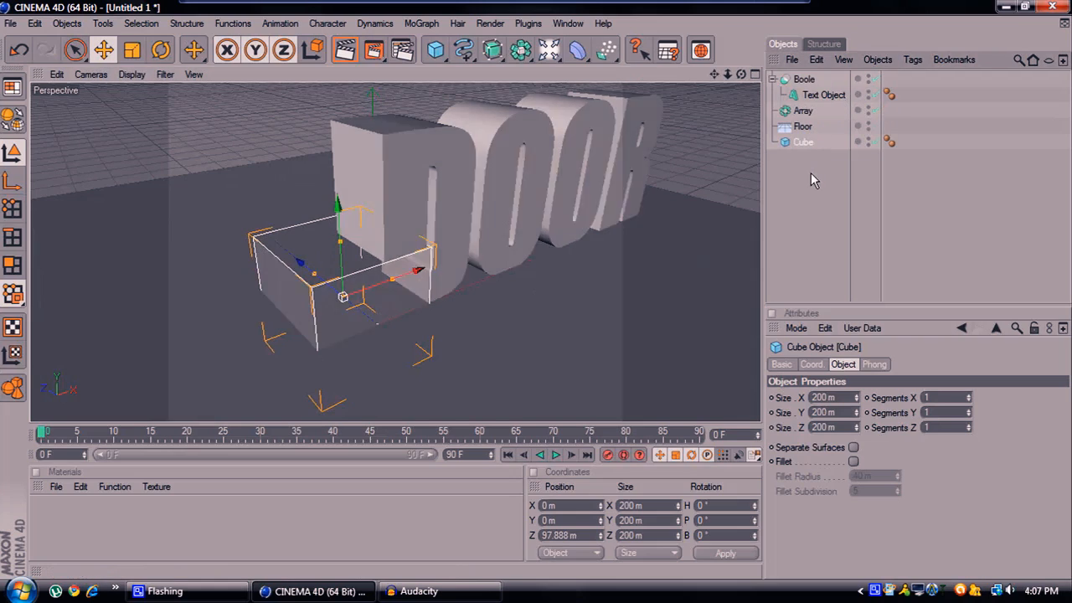
pyautogui.moveTo(416, 269); pyautogui.dragTo(368, 288)
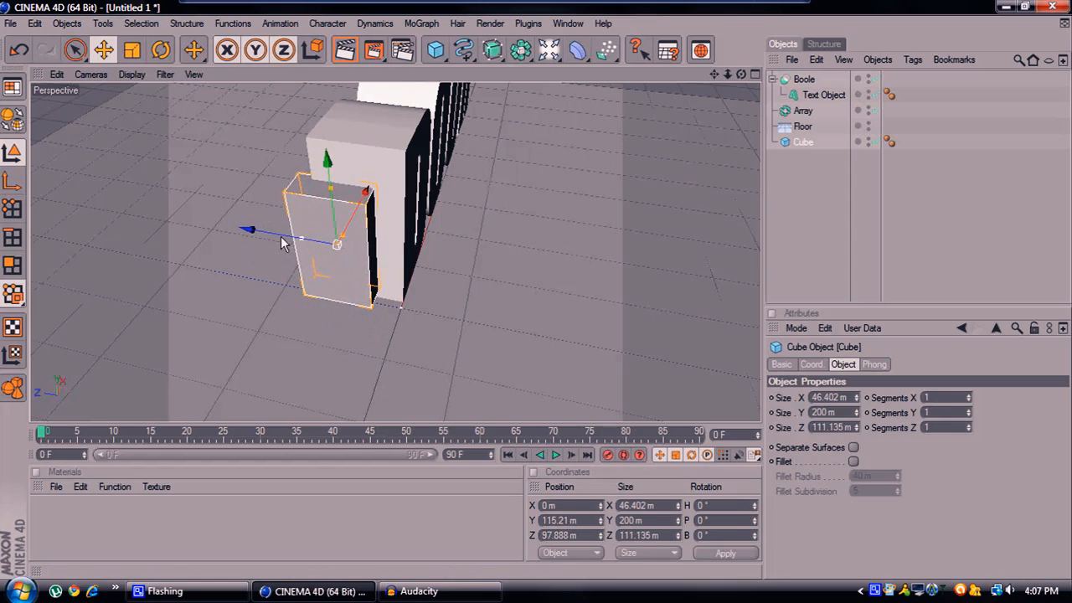
pyautogui.moveTo(285, 243); pyautogui.dragTo(351, 247)
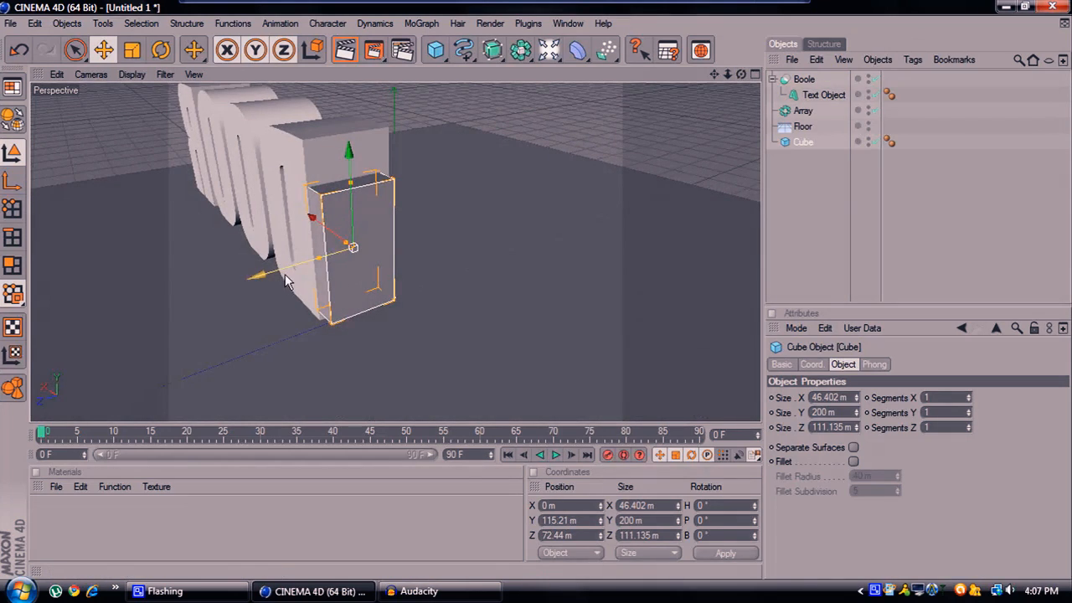
pyautogui.moveTo(285, 281); pyautogui.dragTo(263, 272)
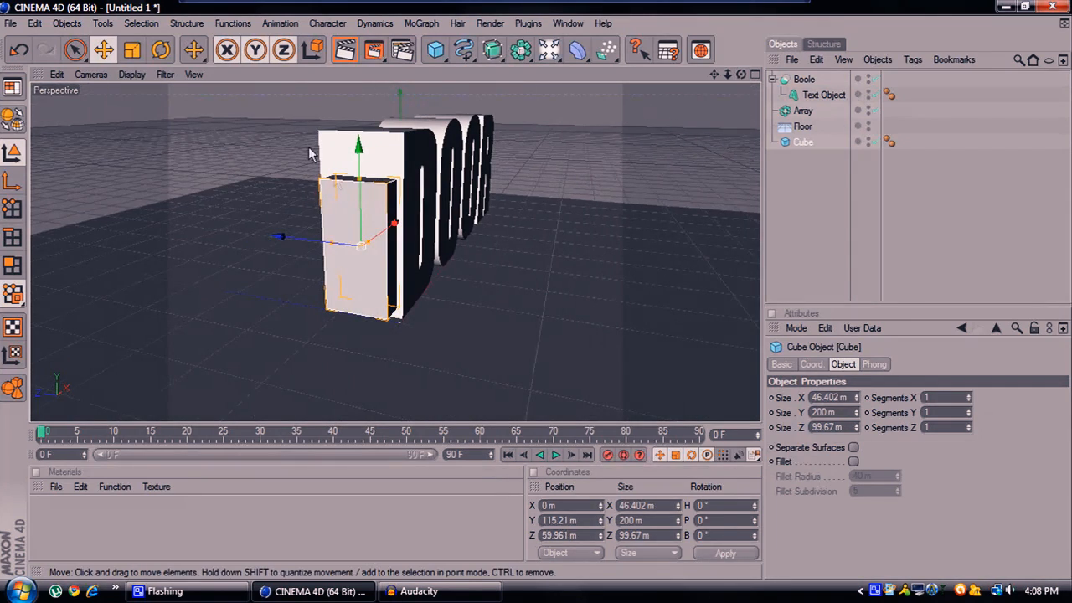
pyautogui.moveTo(358, 146); pyautogui.dragTo(358, 171)
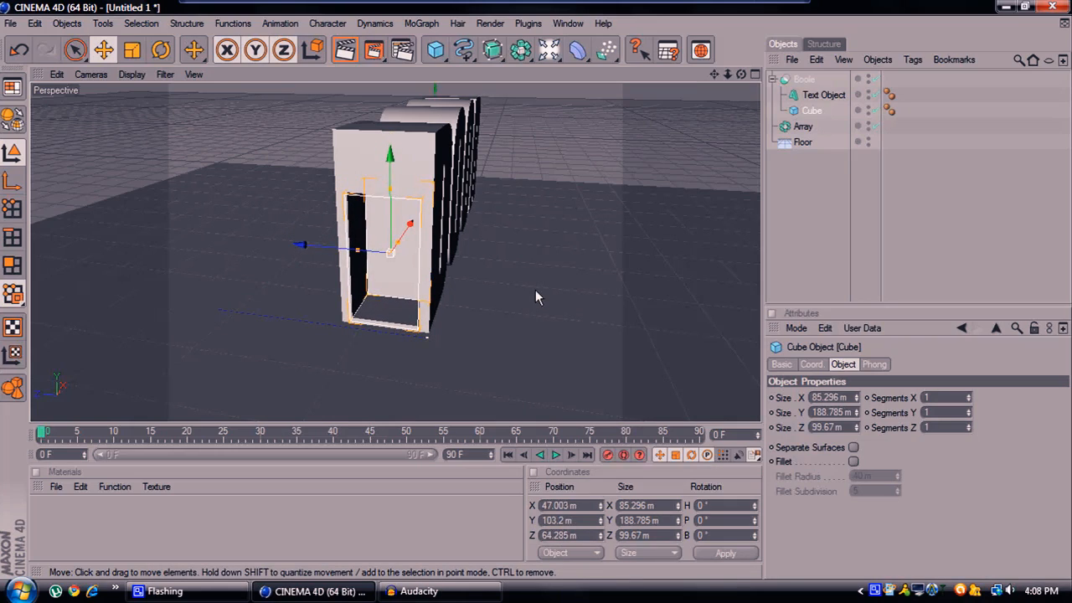
pyautogui.moveTo(381, 209)
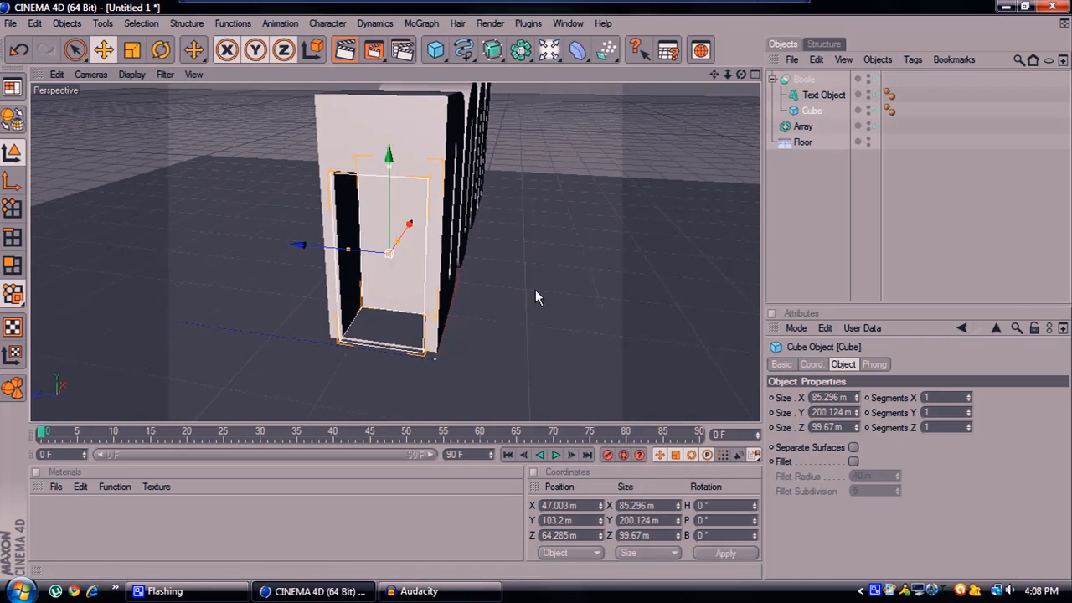
# Make the doorway slightly taller and add a second cube for the door frame
pyautogui.moveTo(389, 151); pyautogui.dragTo(389, 142)
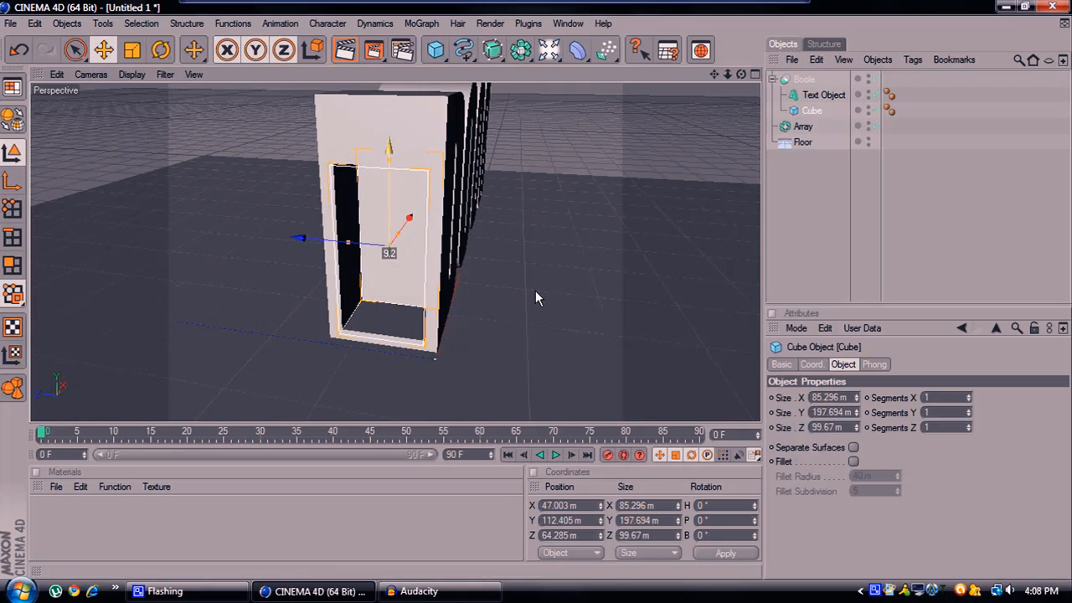
pyautogui.click(434, 49)
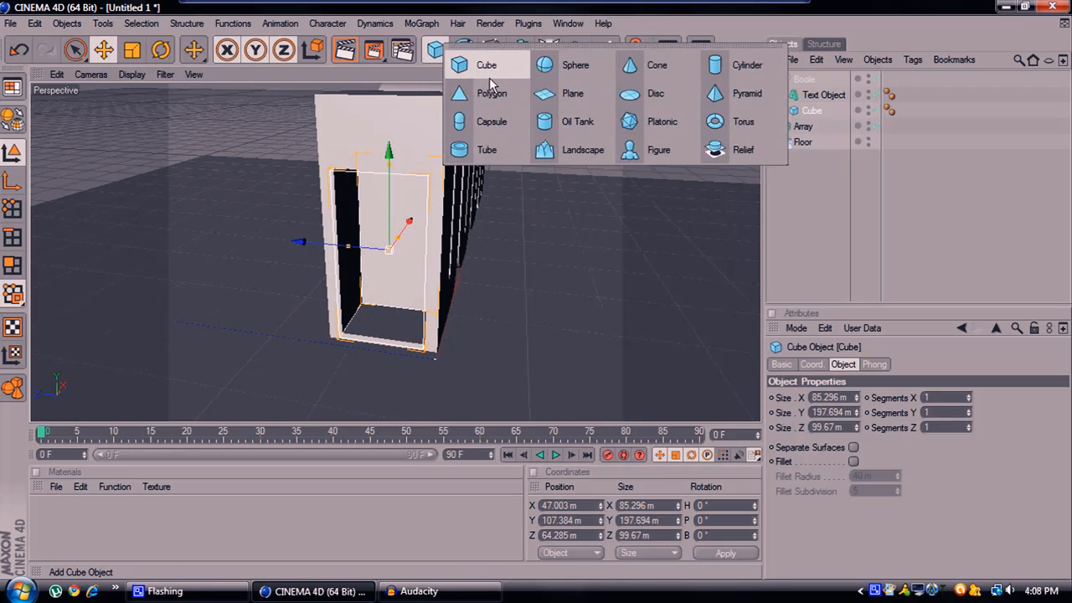
pyautogui.moveTo(484, 80)
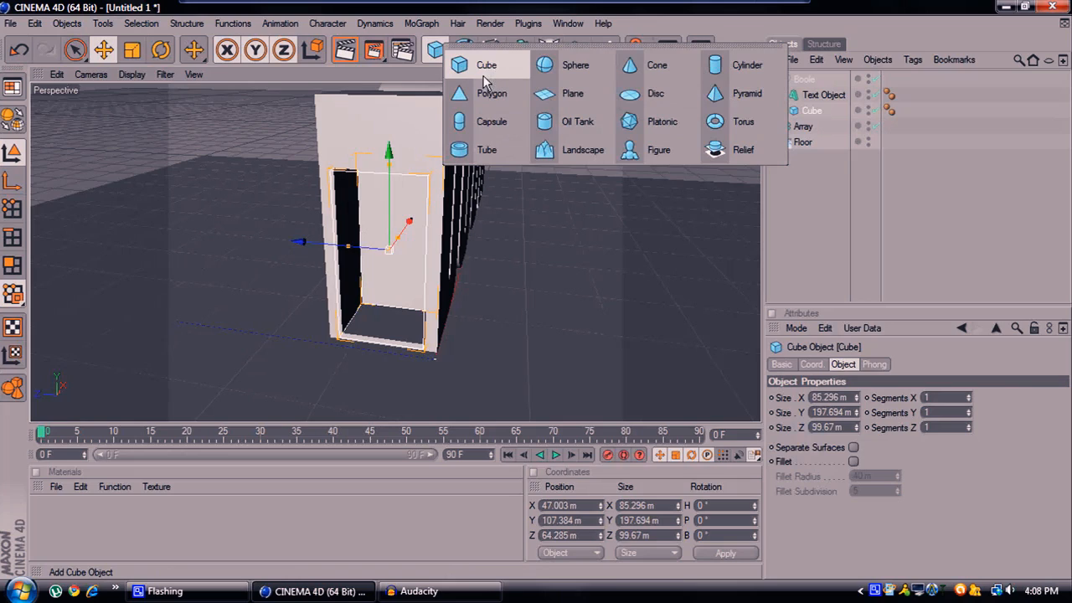
pyautogui.click(486, 64)
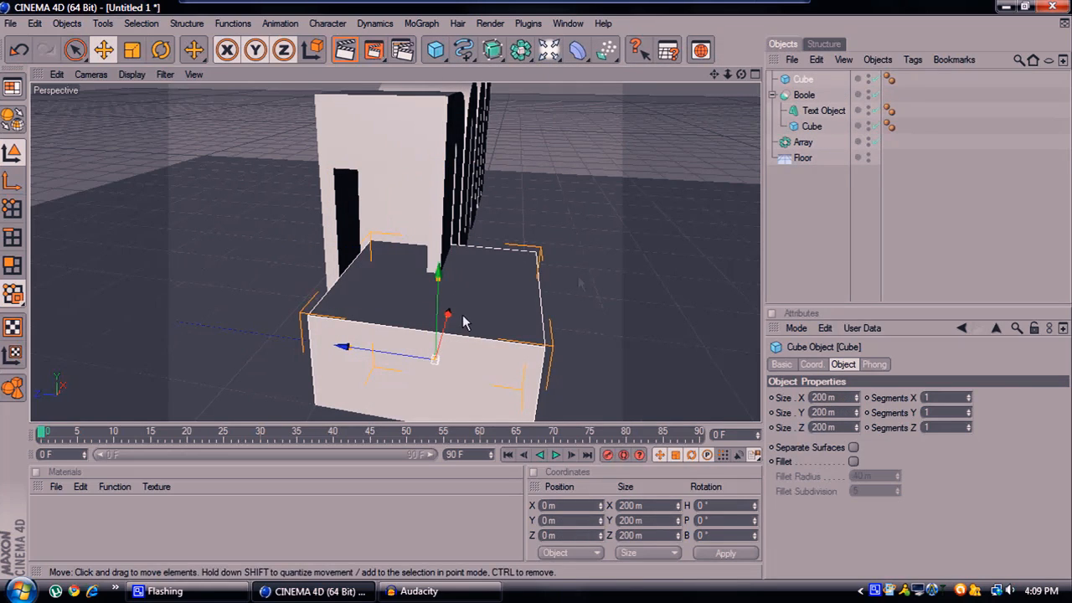
pyautogui.moveTo(456, 285)
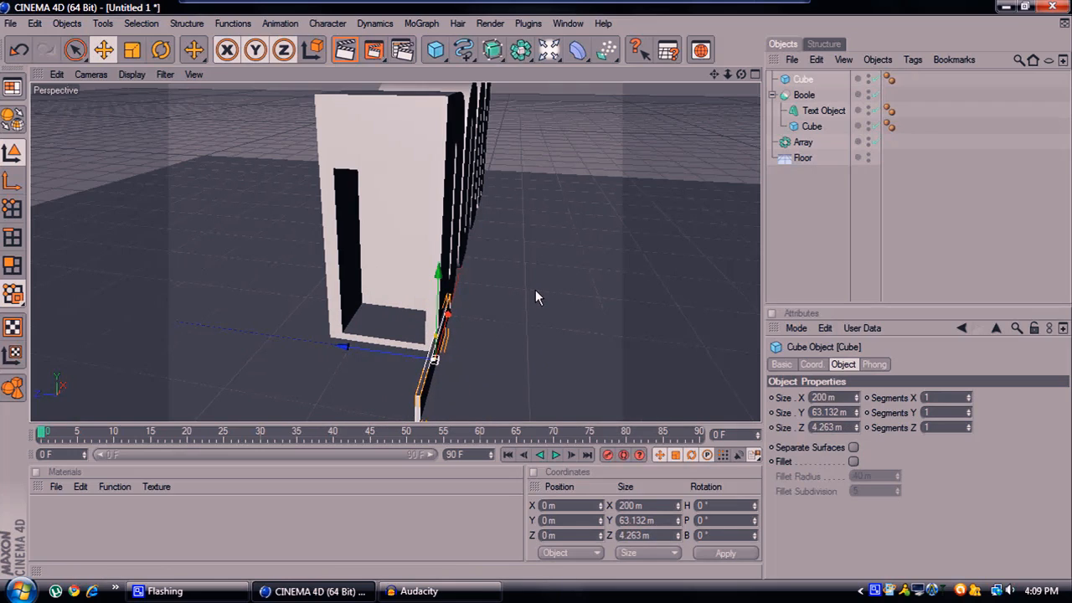
pyautogui.moveTo(52, 22)
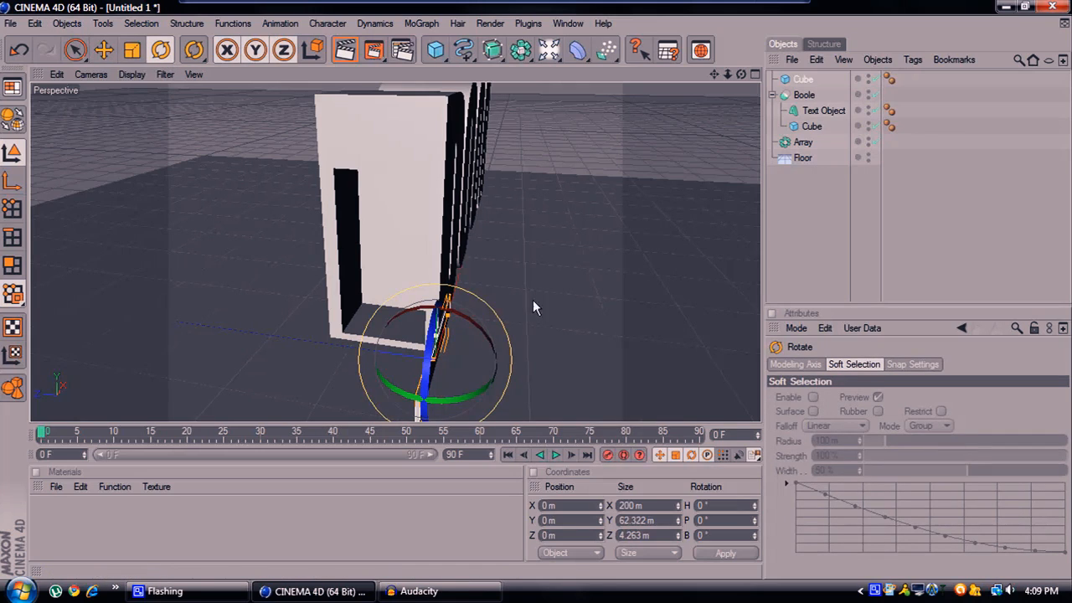
# Rotate the thin cube upright so it stands as a post at the doorway edge
pyautogui.click(19, 50)
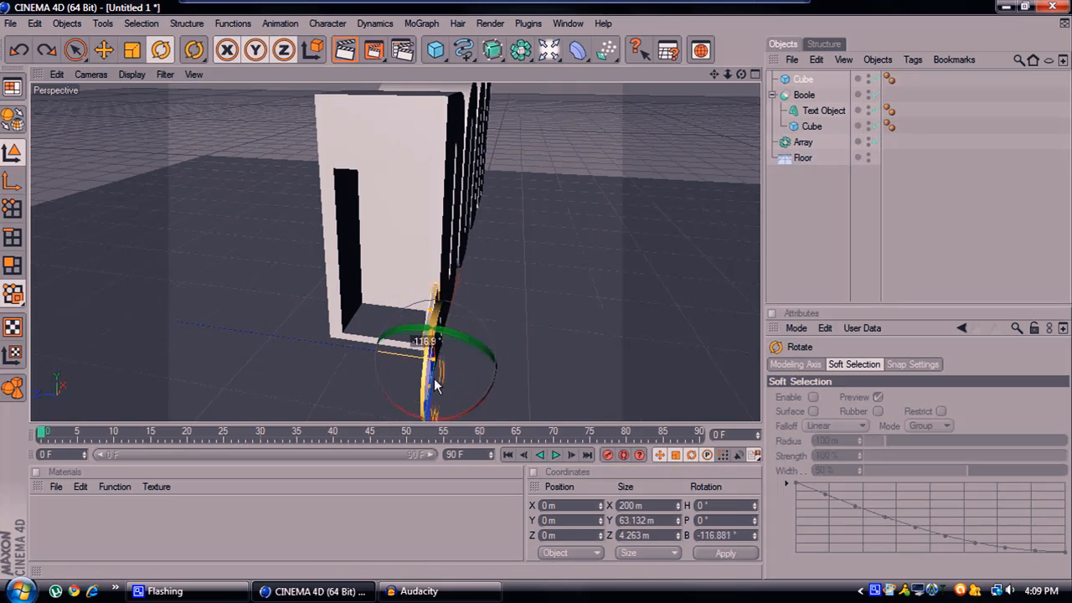
pyautogui.moveTo(435, 386); pyautogui.dragTo(448, 375)
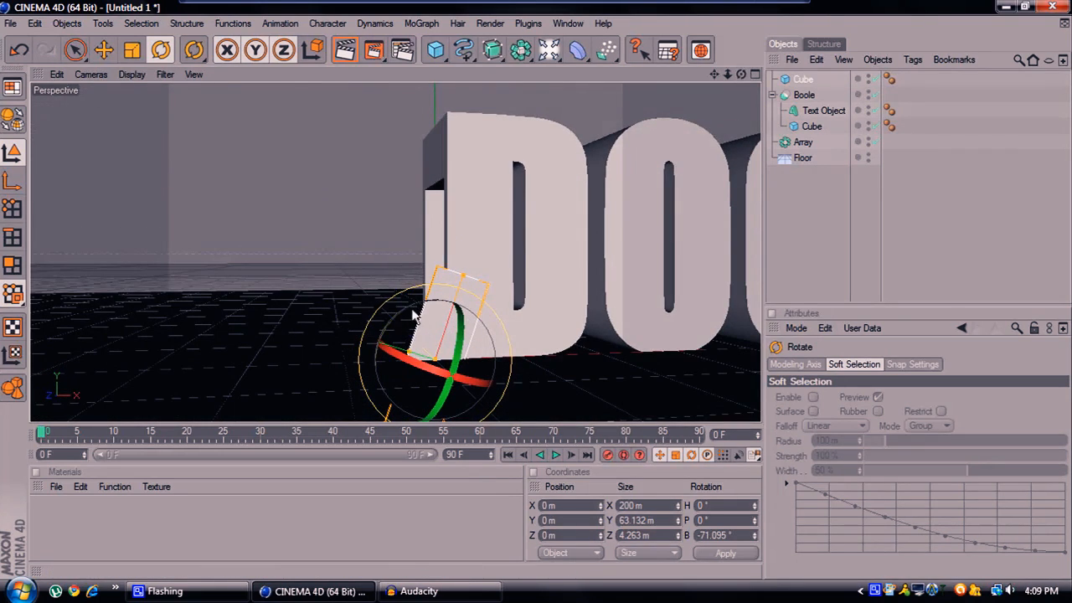
pyautogui.moveTo(452, 335); pyautogui.dragTo(406, 368)
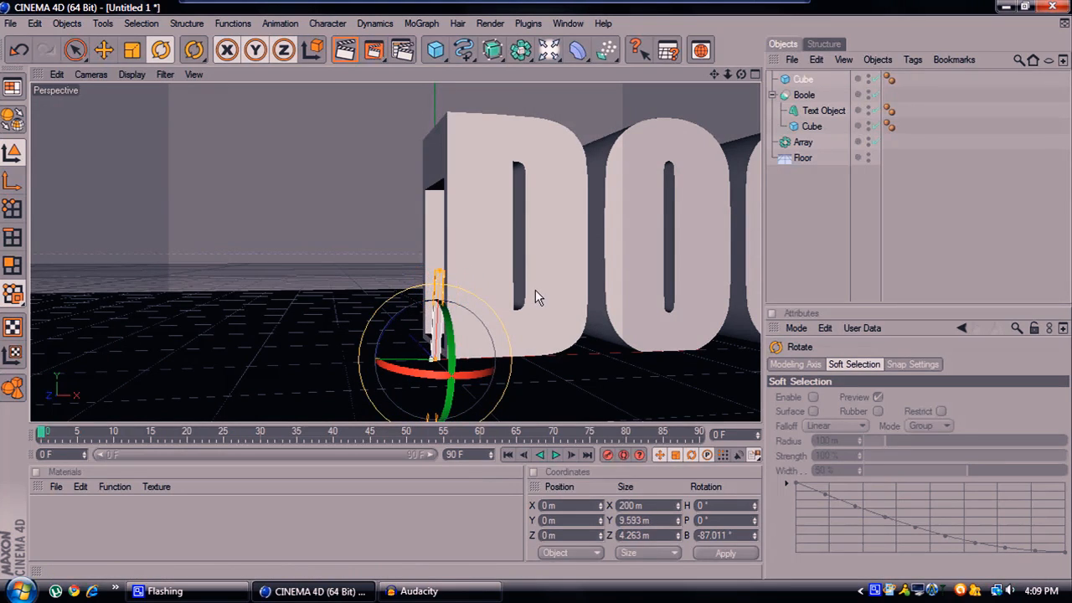
pyautogui.moveTo(536, 297); pyautogui.dragTo(389, 335)
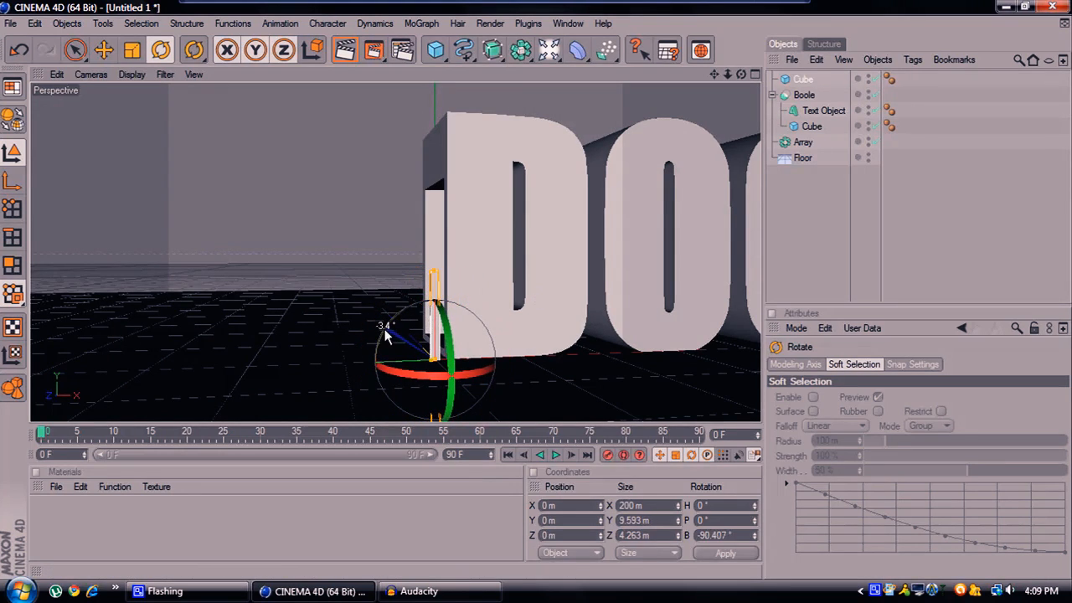
pyautogui.moveTo(385, 334); pyautogui.dragTo(372, 117)
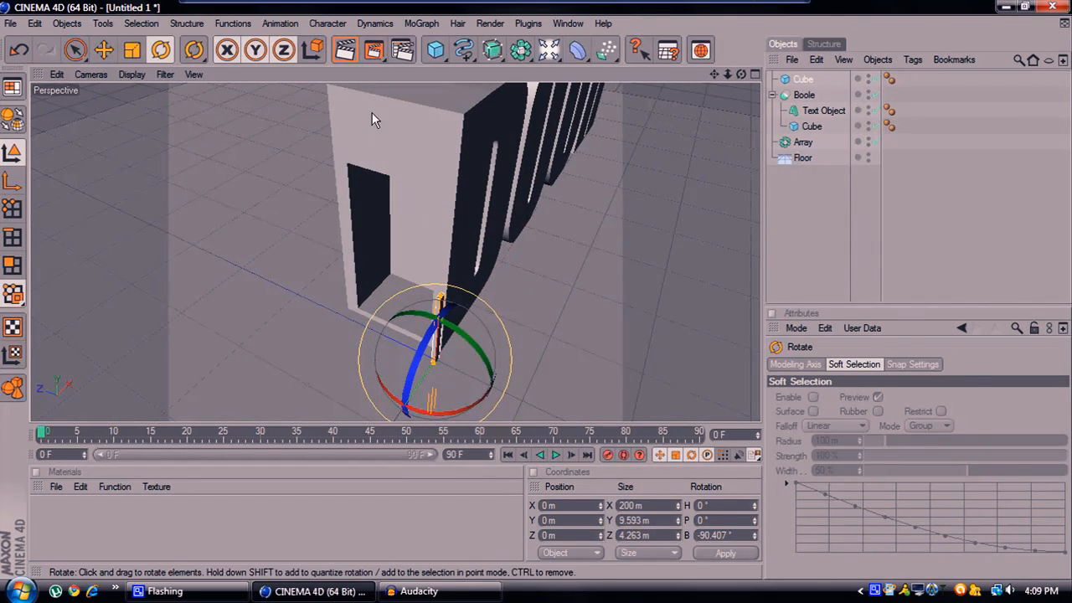
pyautogui.click(104, 49)
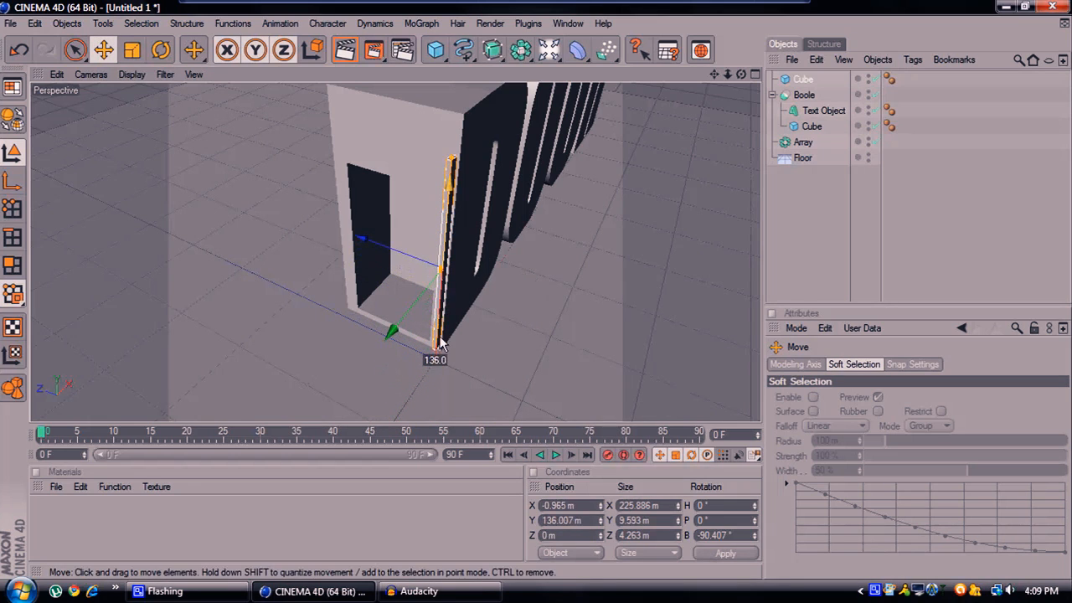
# Seat the frame post higher in the doorway and add a thin ~106×200×7.5 cube as the open door
pyautogui.moveTo(444, 343); pyautogui.dragTo(536, 302)
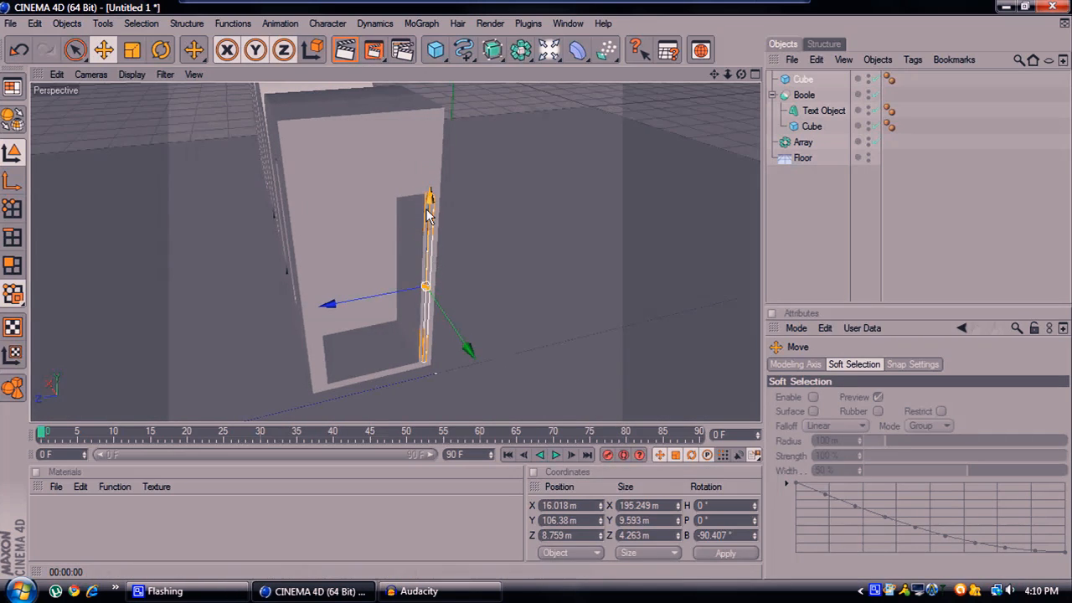
pyautogui.moveTo(427, 216); pyautogui.dragTo(439, 314)
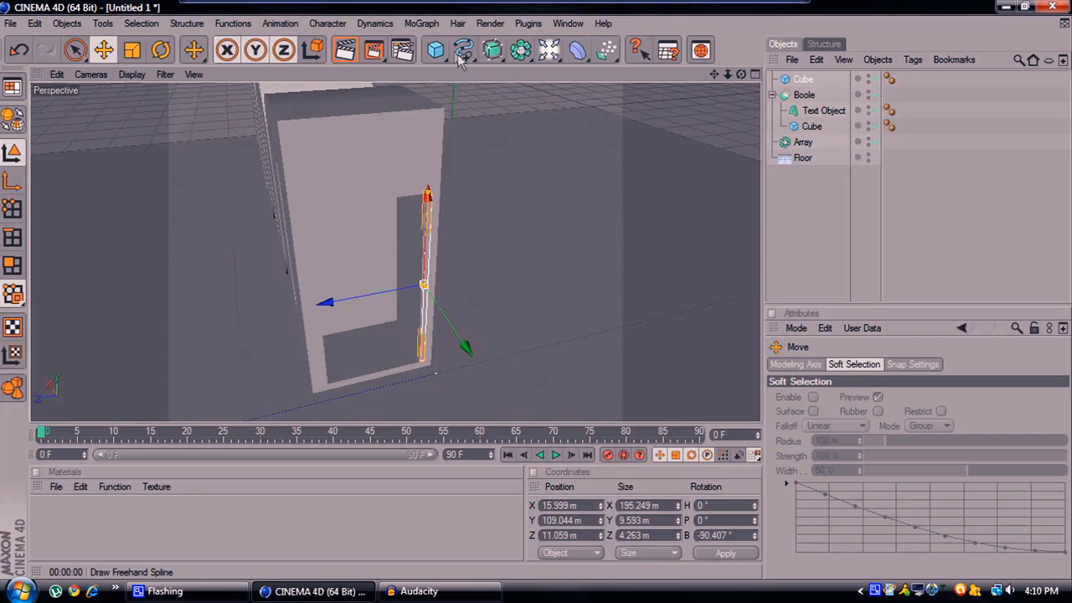
pyautogui.click(435, 50)
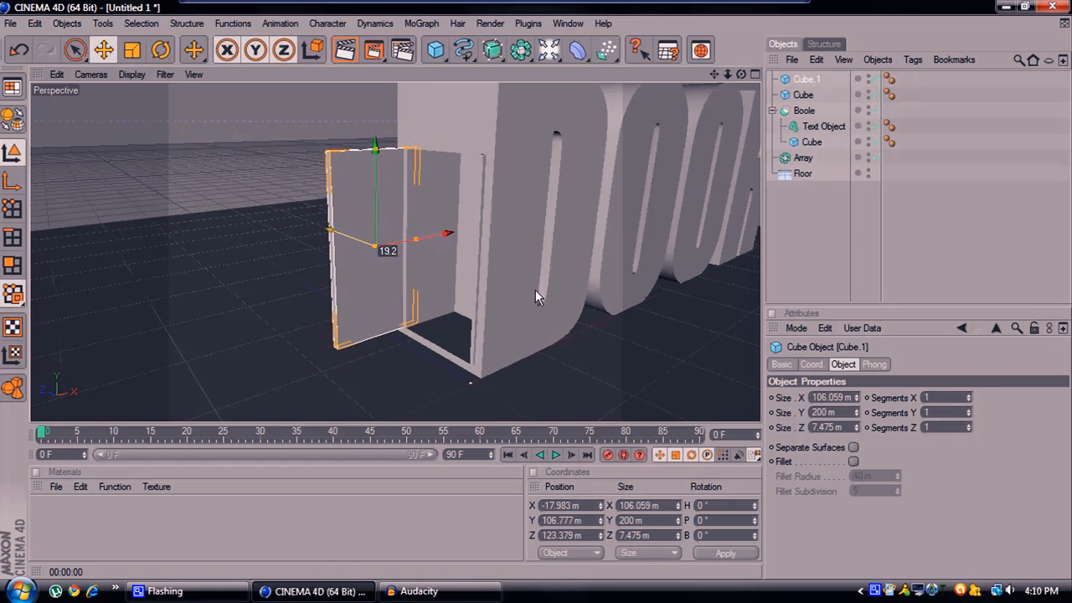
pyautogui.moveTo(448, 233); pyautogui.dragTo(373, 245)
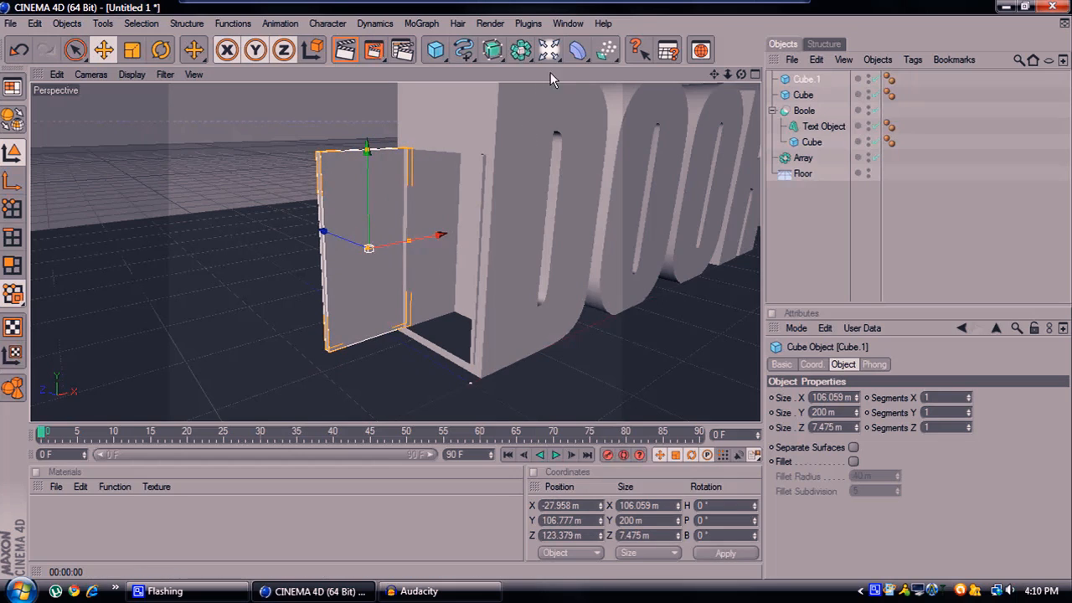
pyautogui.click(548, 51)
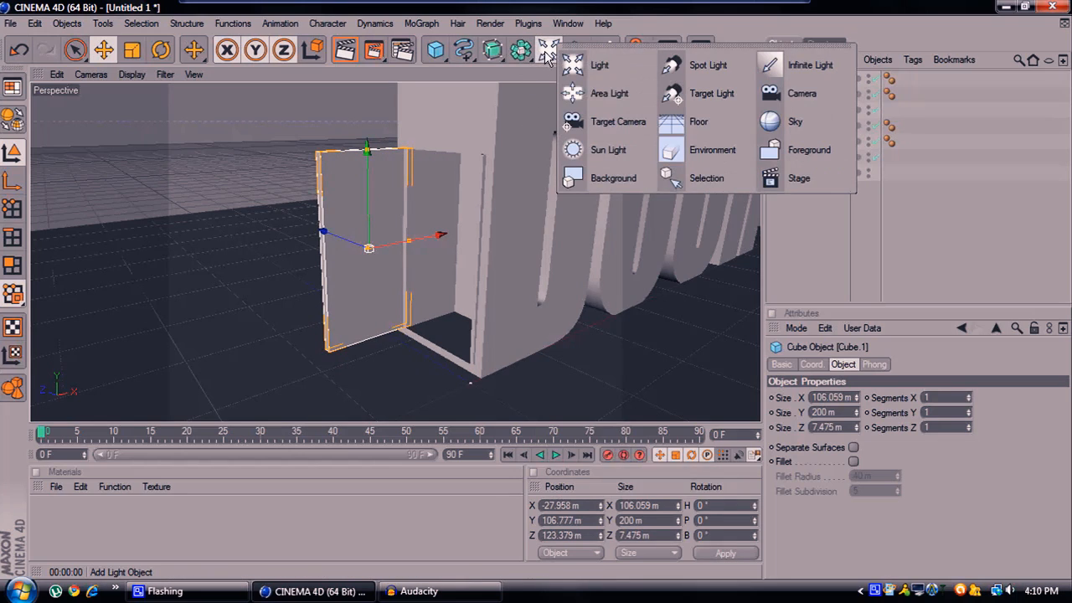
# Add an area light with soft shadow maps and render the active view to preview lighting
pyautogui.click(609, 93)
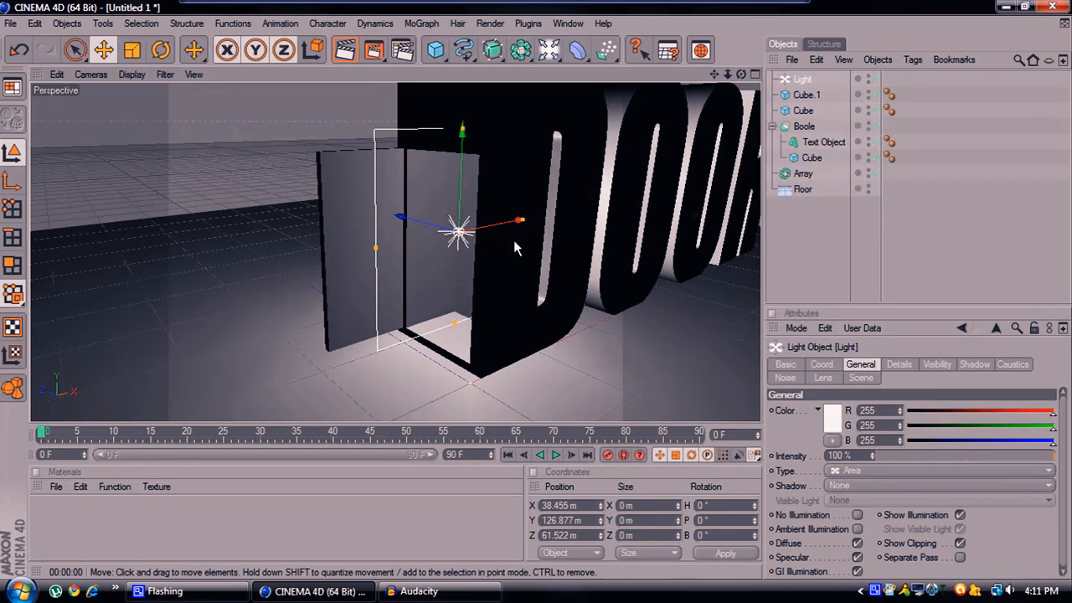
pyautogui.click(937, 486)
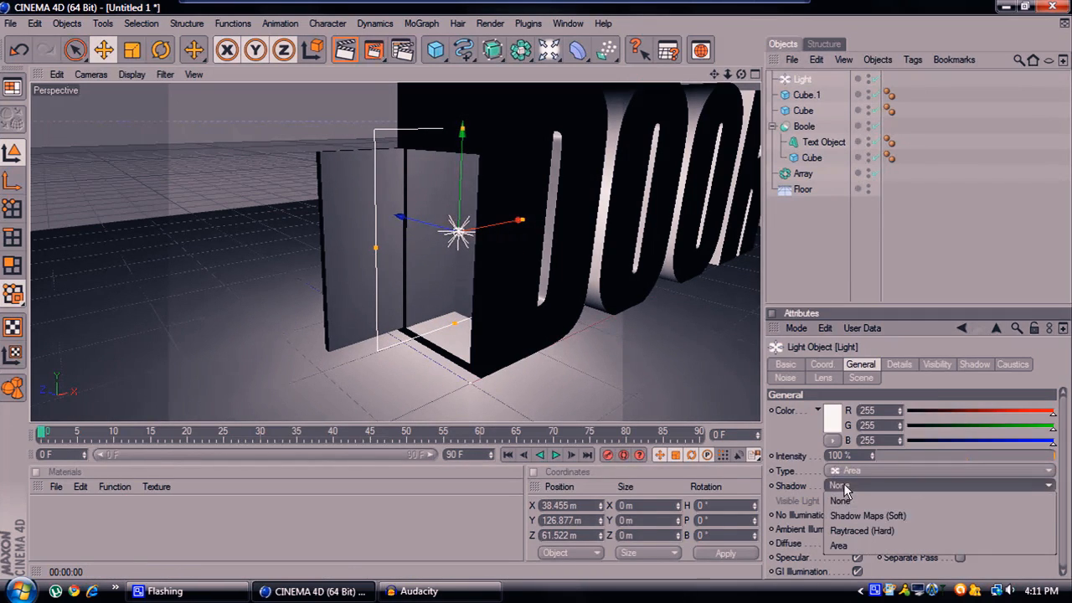
pyautogui.click(868, 514)
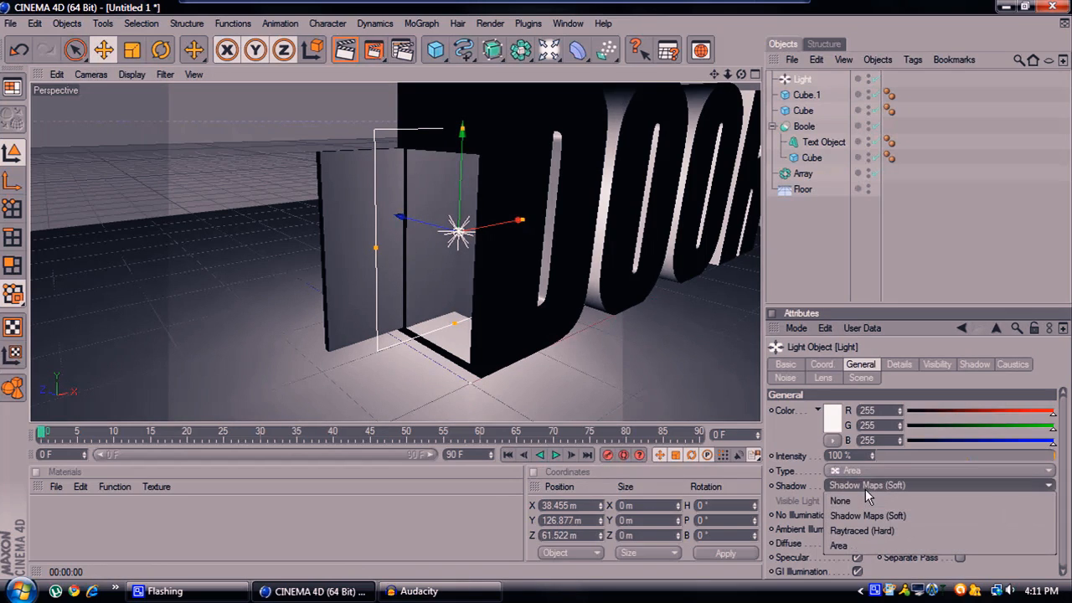
pyautogui.click(839, 500)
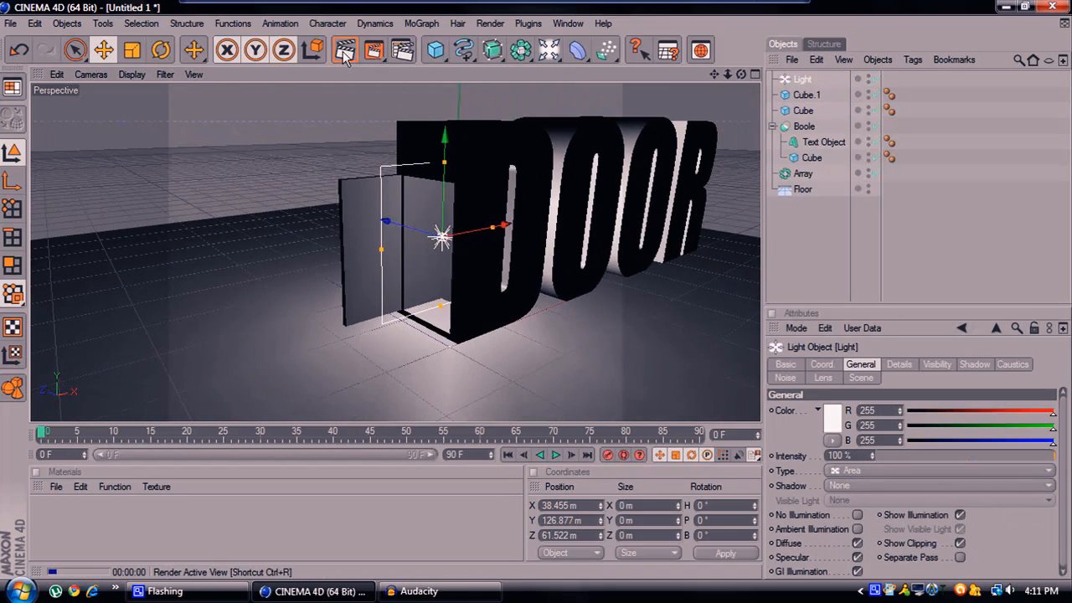
pyautogui.click(345, 51)
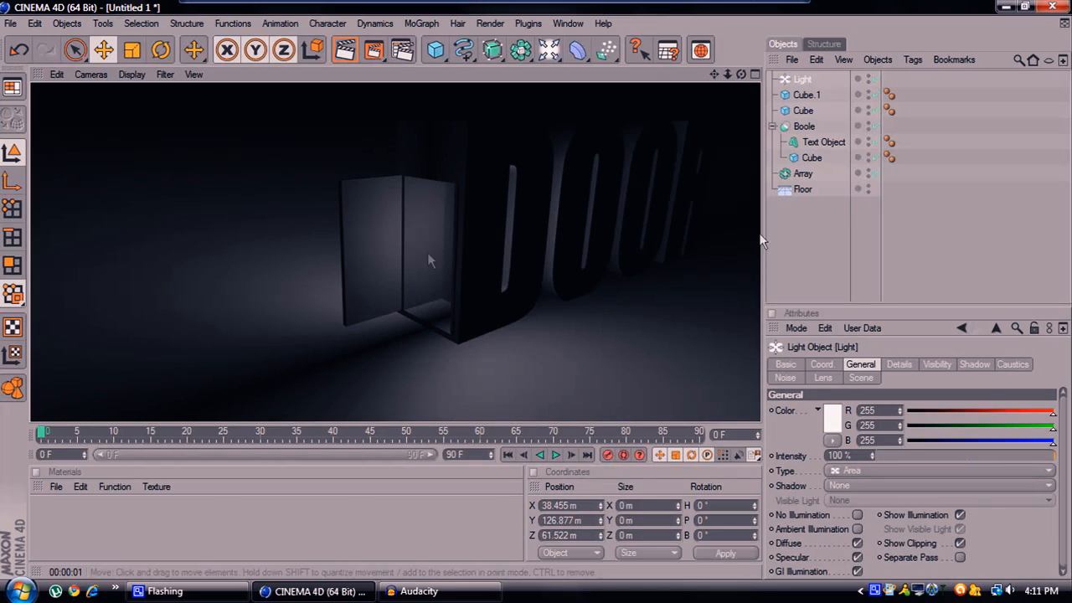
pyautogui.moveTo(879, 498)
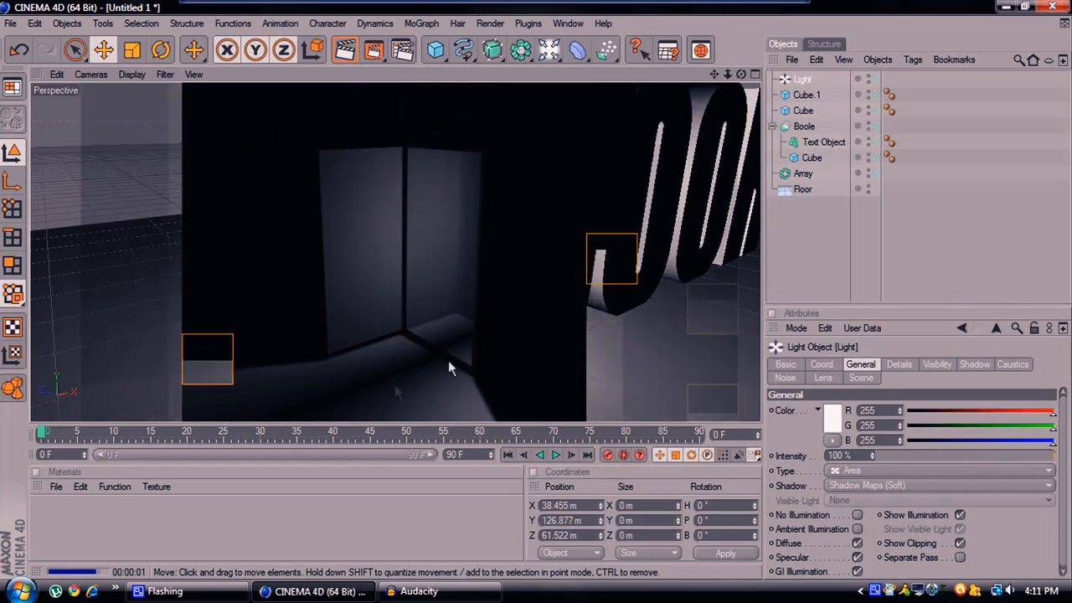
# Rotate the area light 90° on H to face across the doorway
pyautogui.click(161, 50)
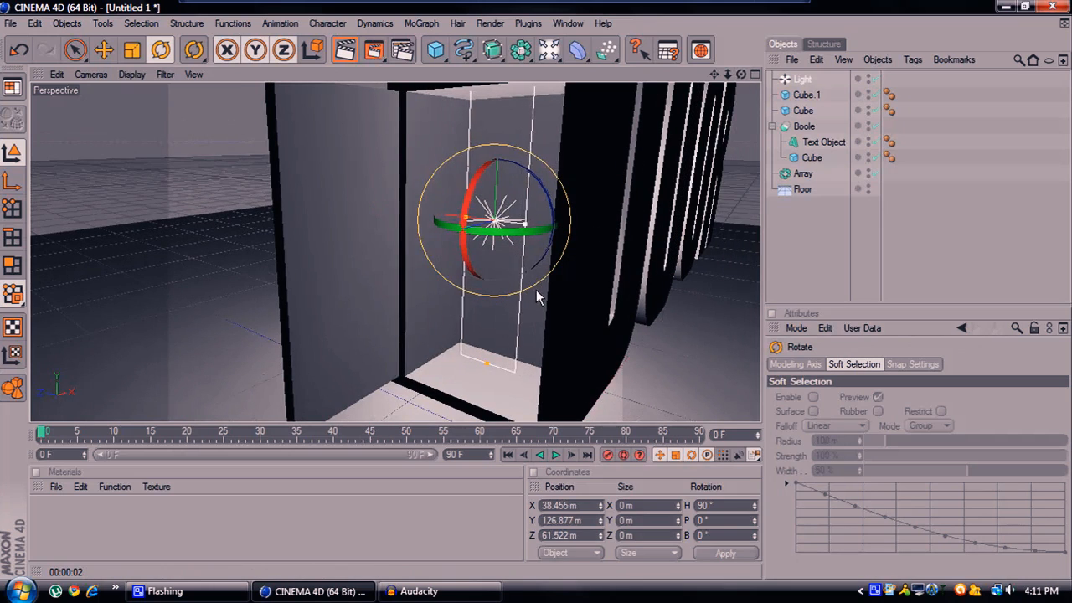
# Slide the area light along X to about 49 m inside the D's doorway
pyautogui.click(344, 50)
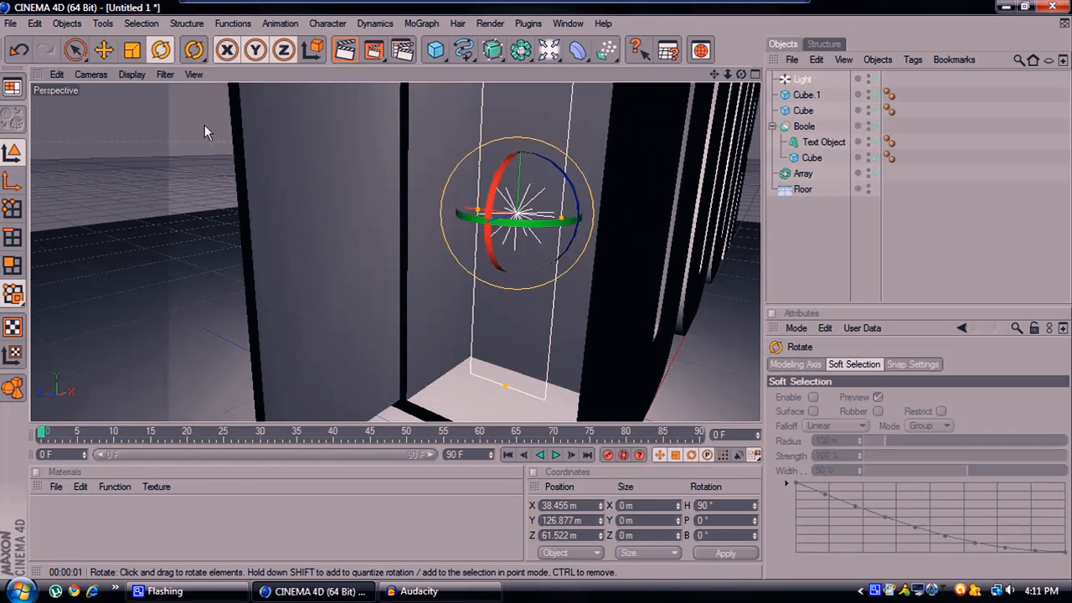
pyautogui.click(103, 50)
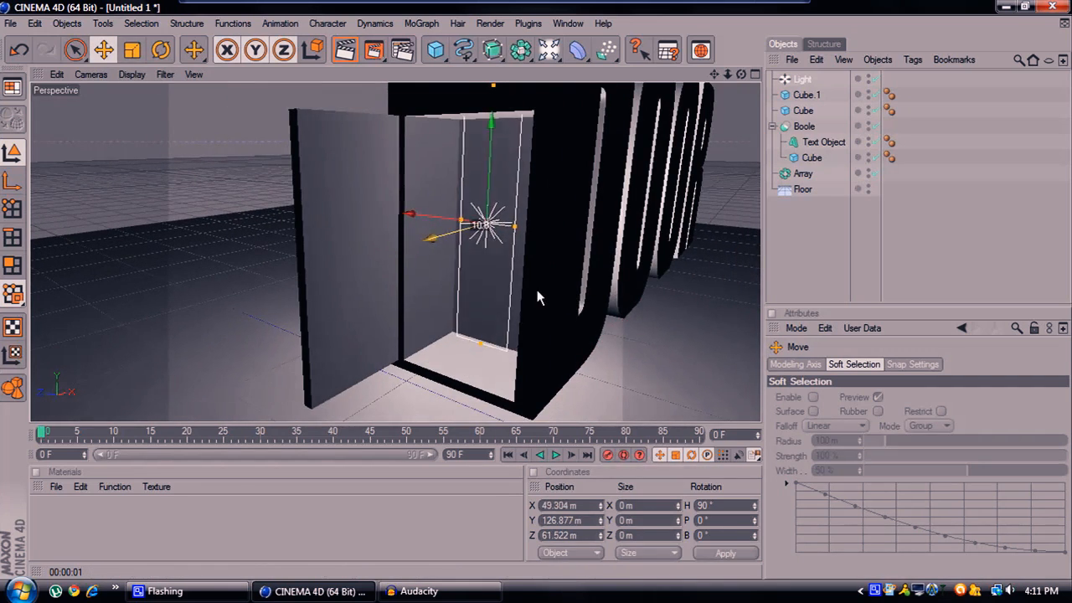